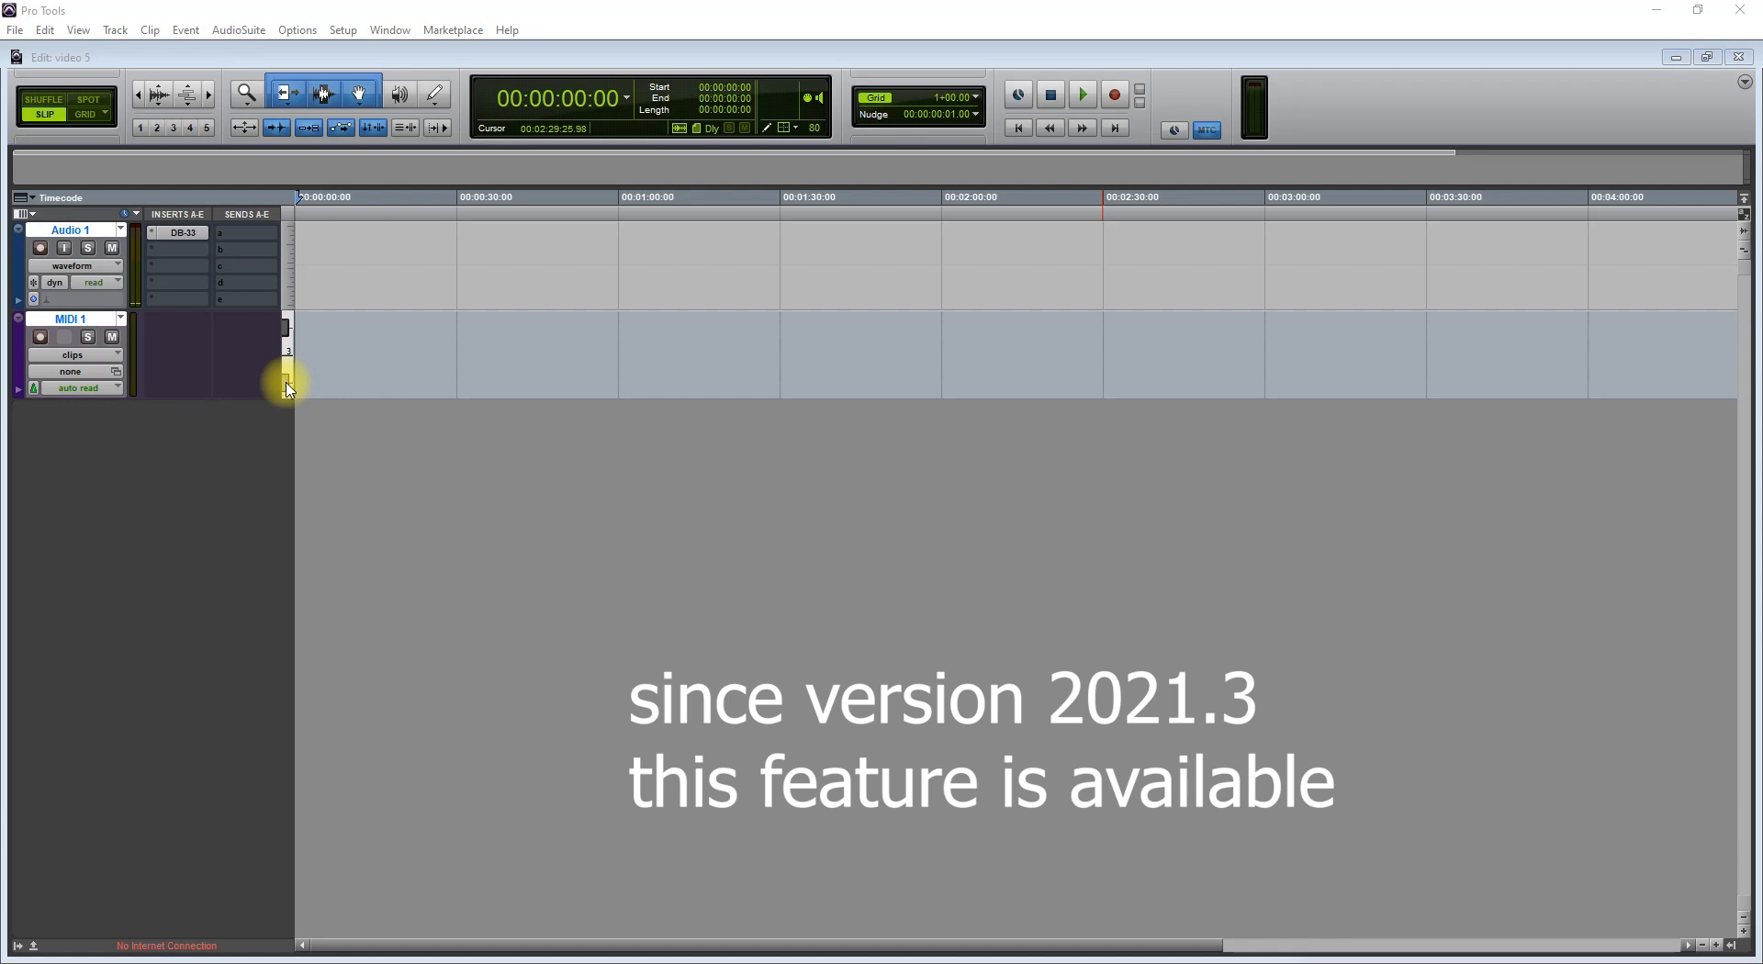
# Bring the downloaded FreePiano 64-bit zip archive window to the front
pyautogui.click(389, 30)
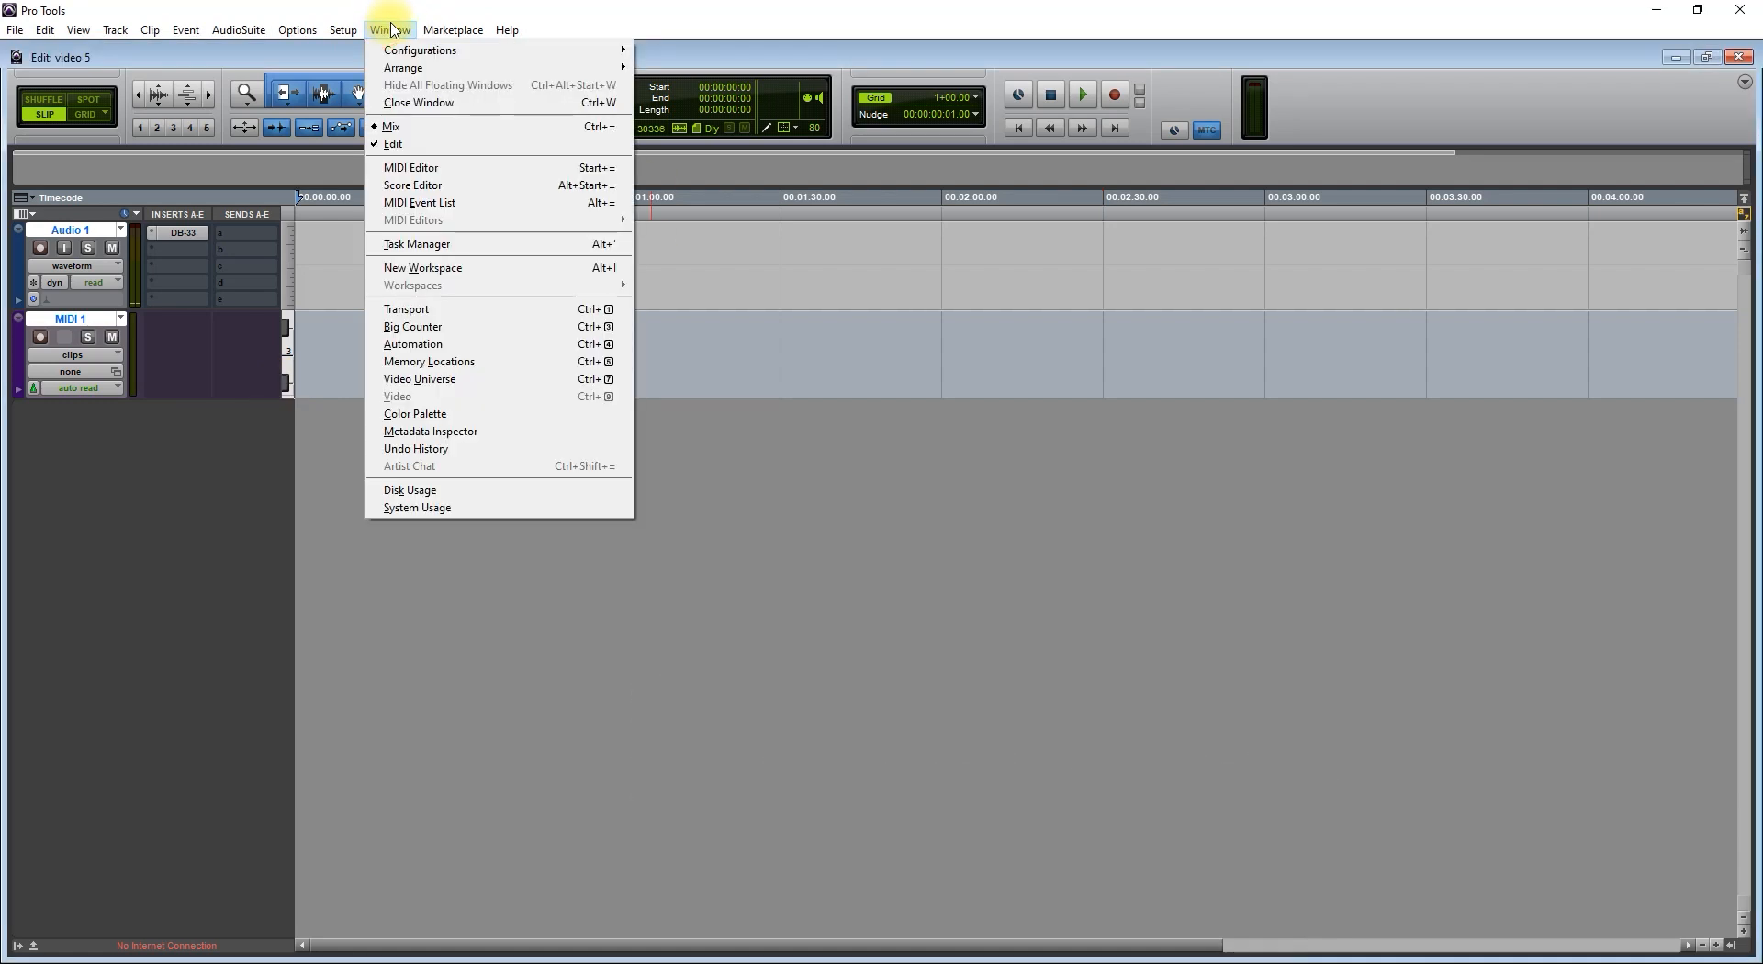
pyautogui.moveTo(417, 244)
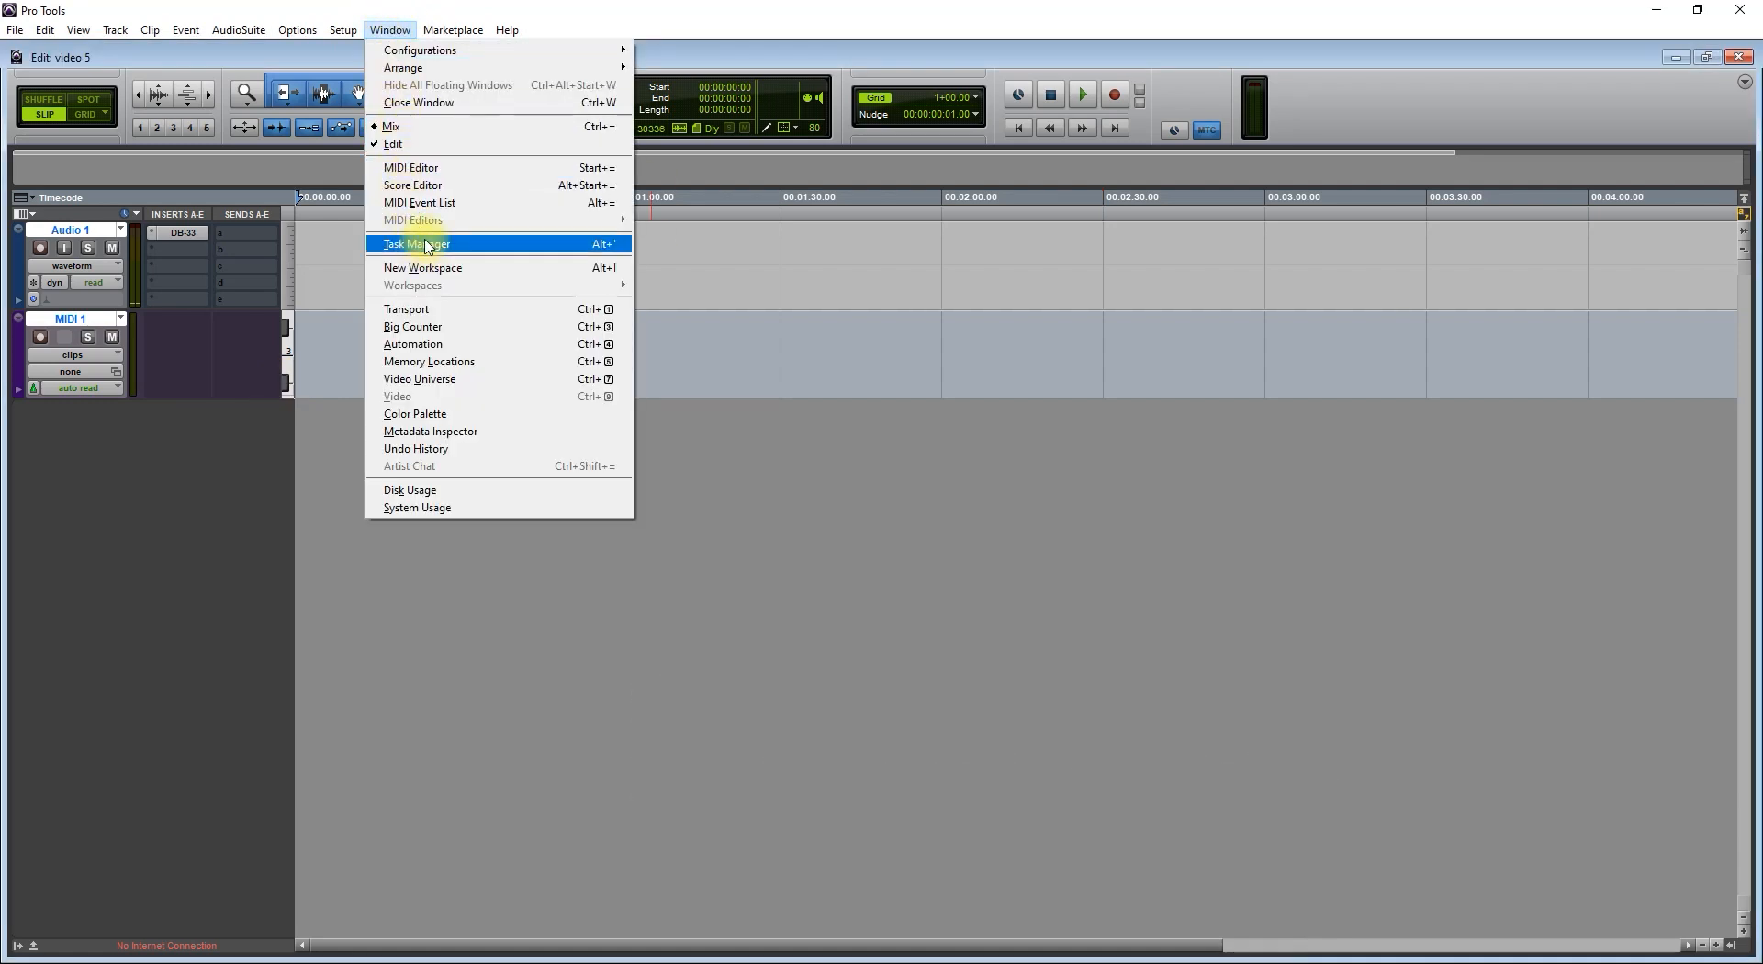
pyautogui.moveTo(448, 220)
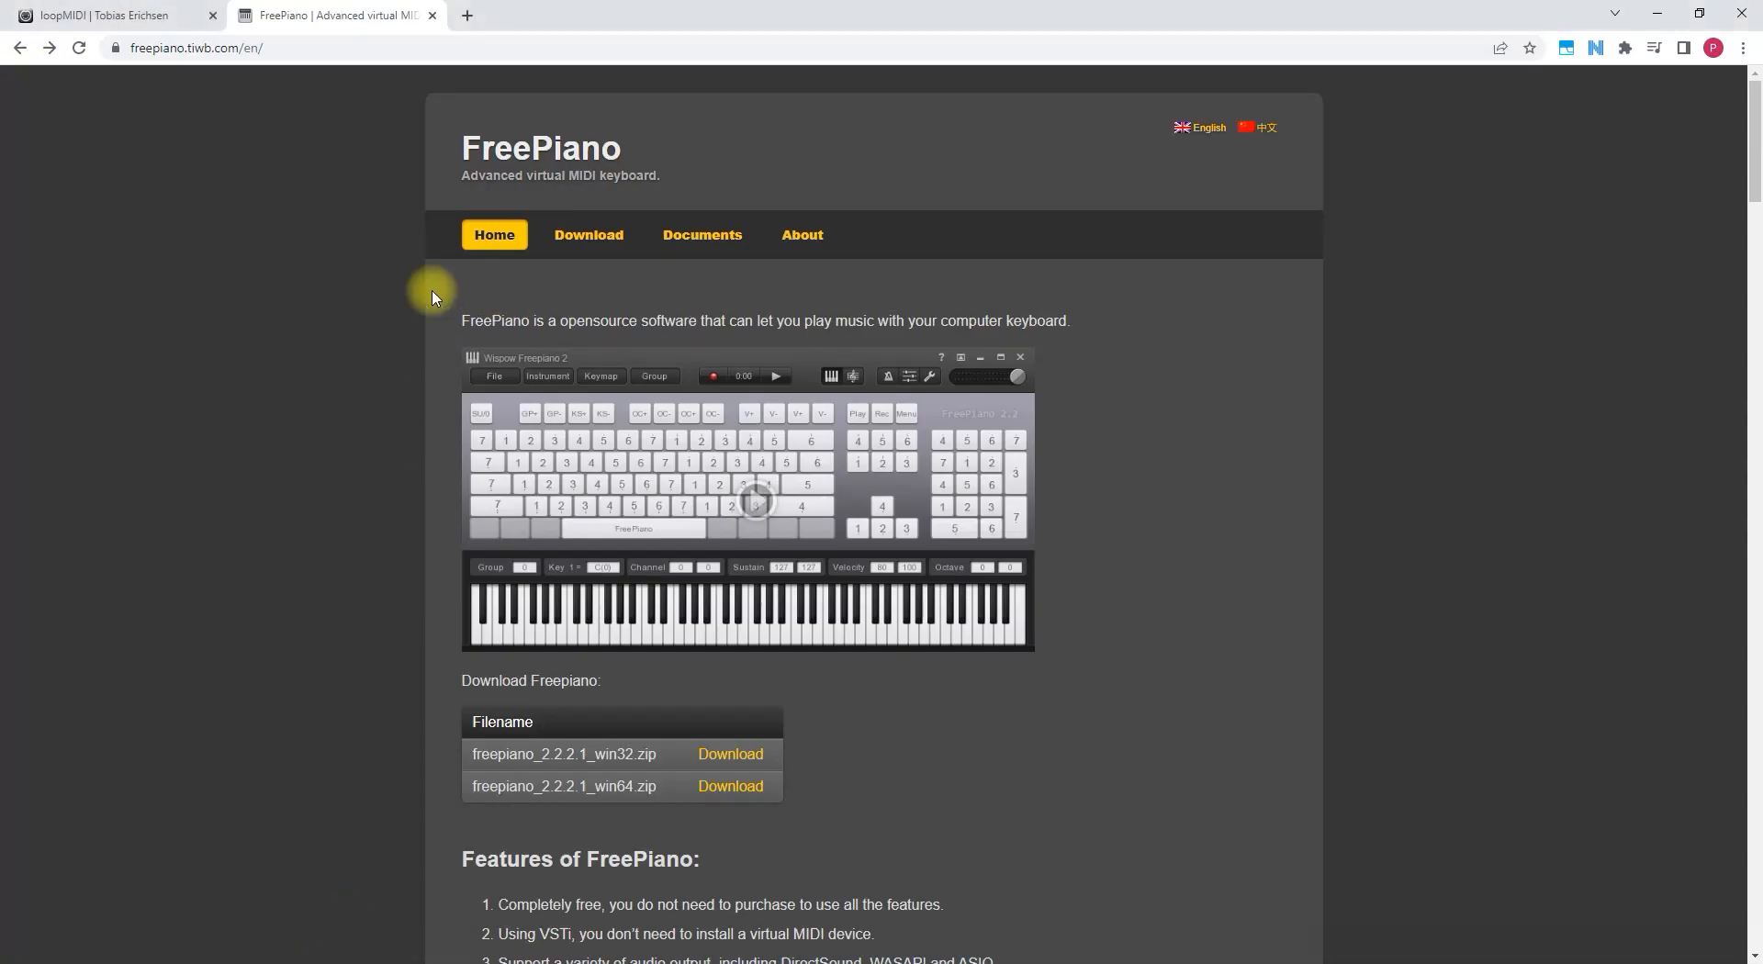
pyautogui.moveTo(287, 139)
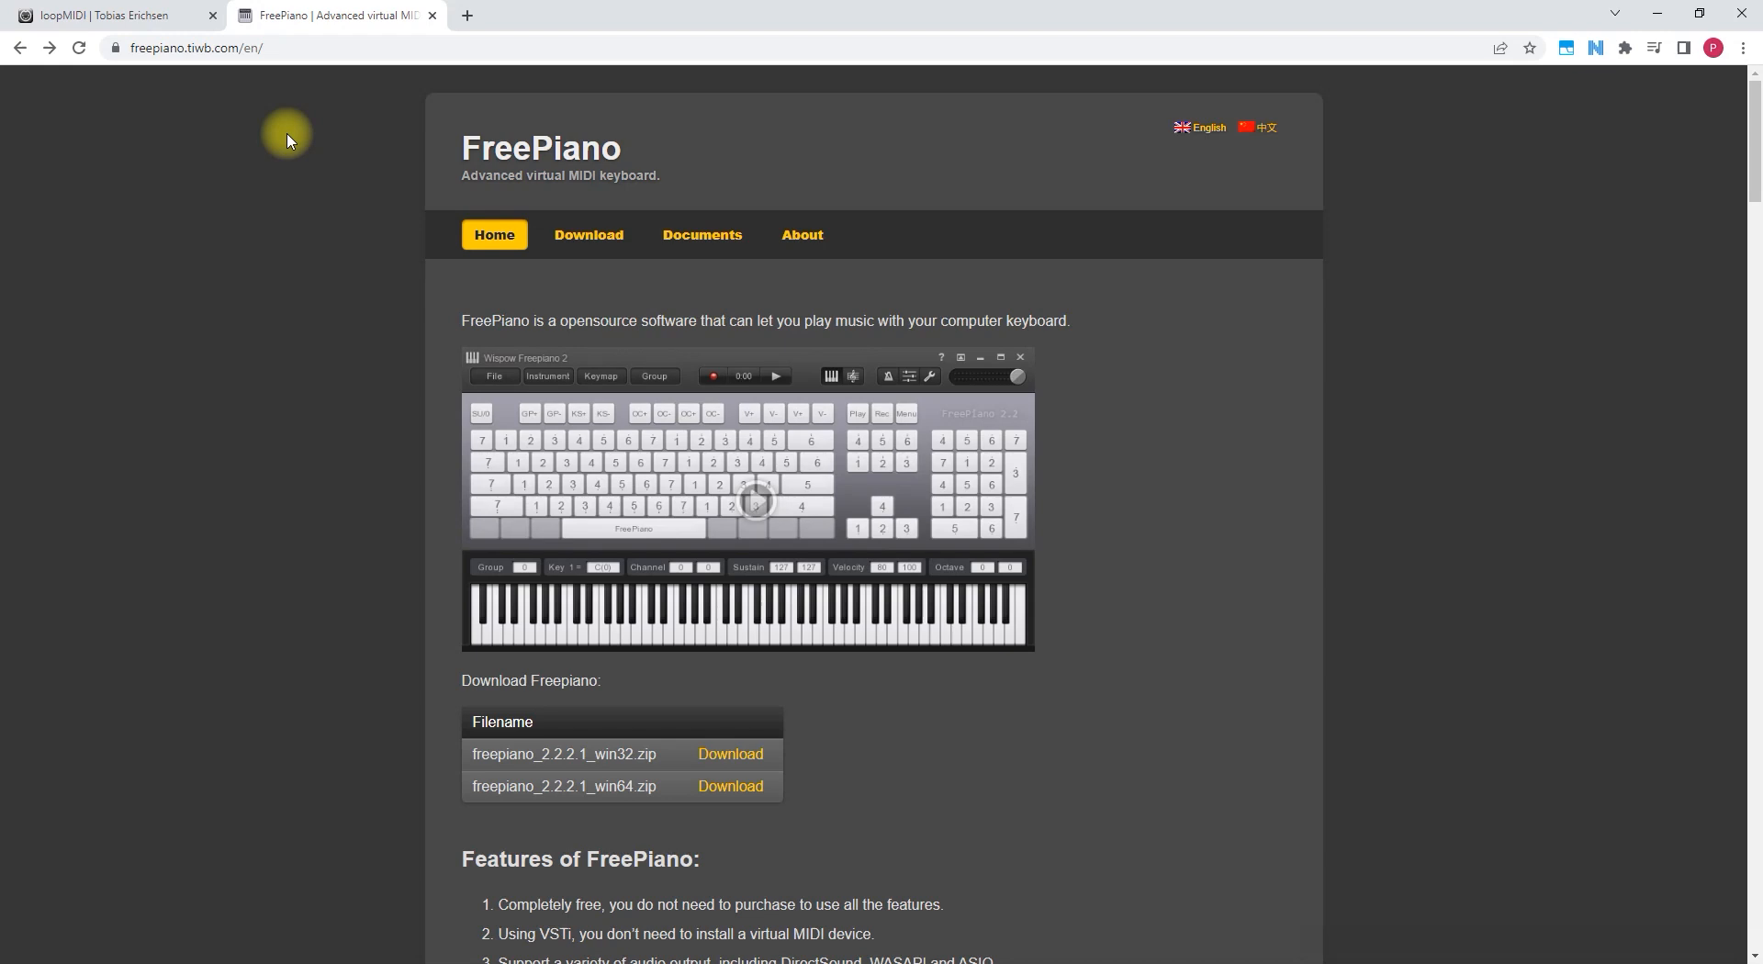
pyautogui.moveTo(677, 681)
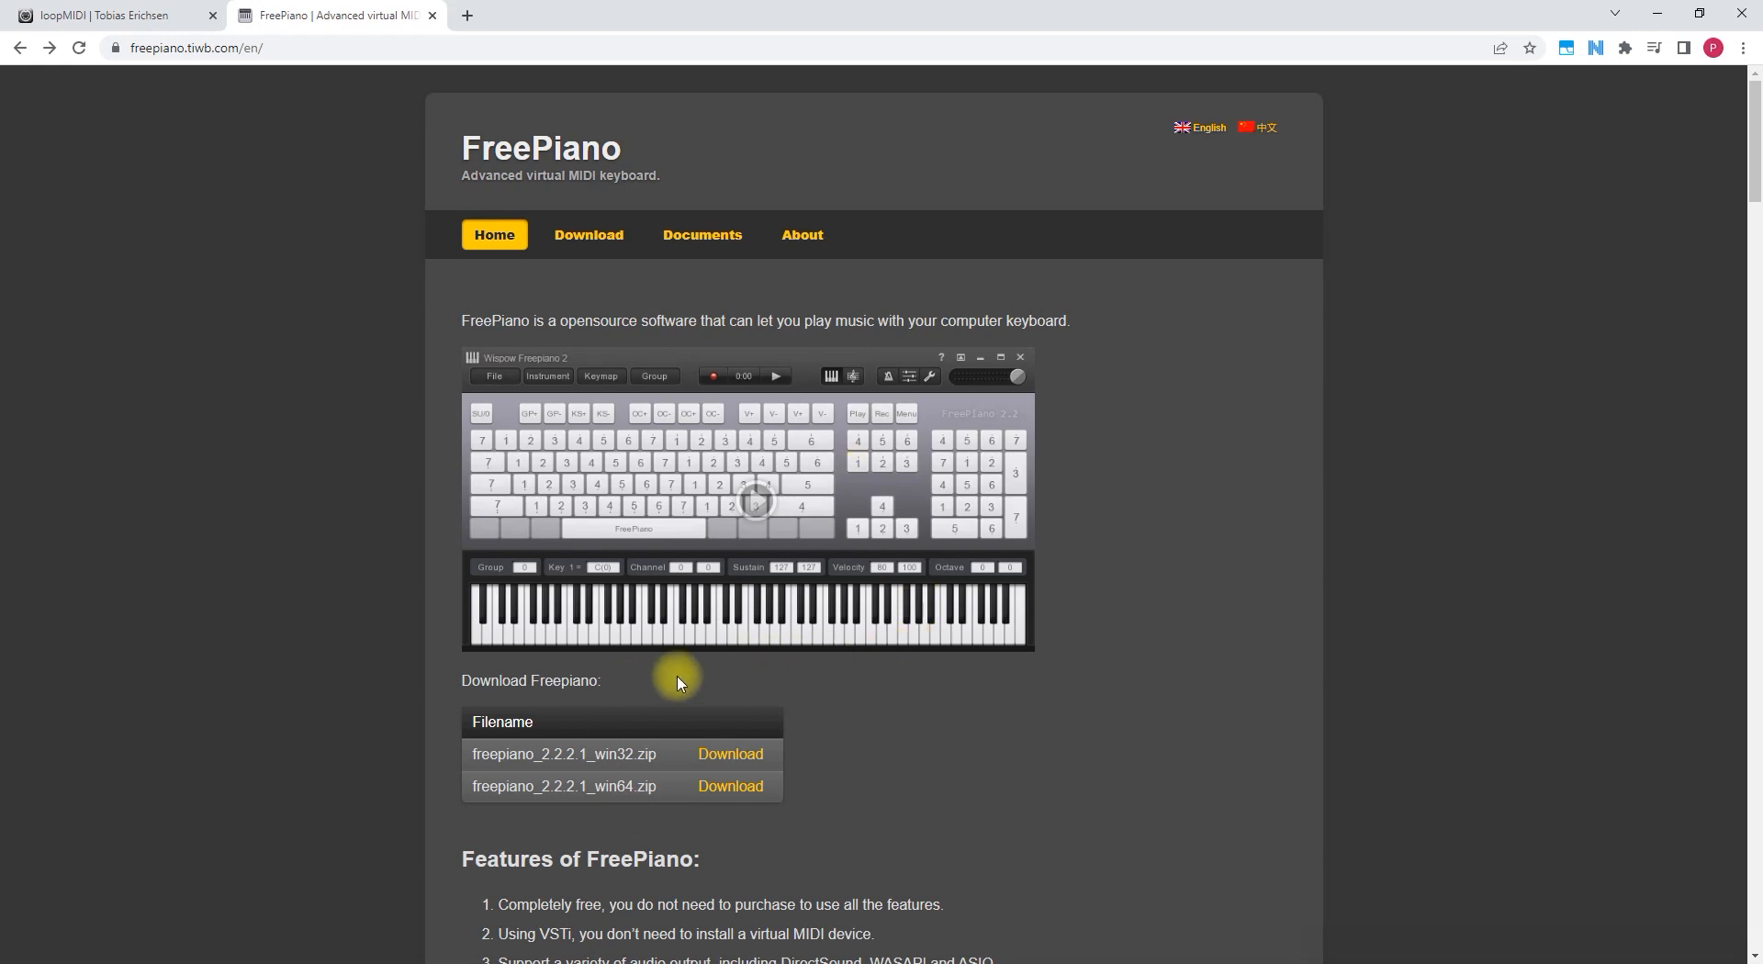
pyautogui.moveTo(911, 806)
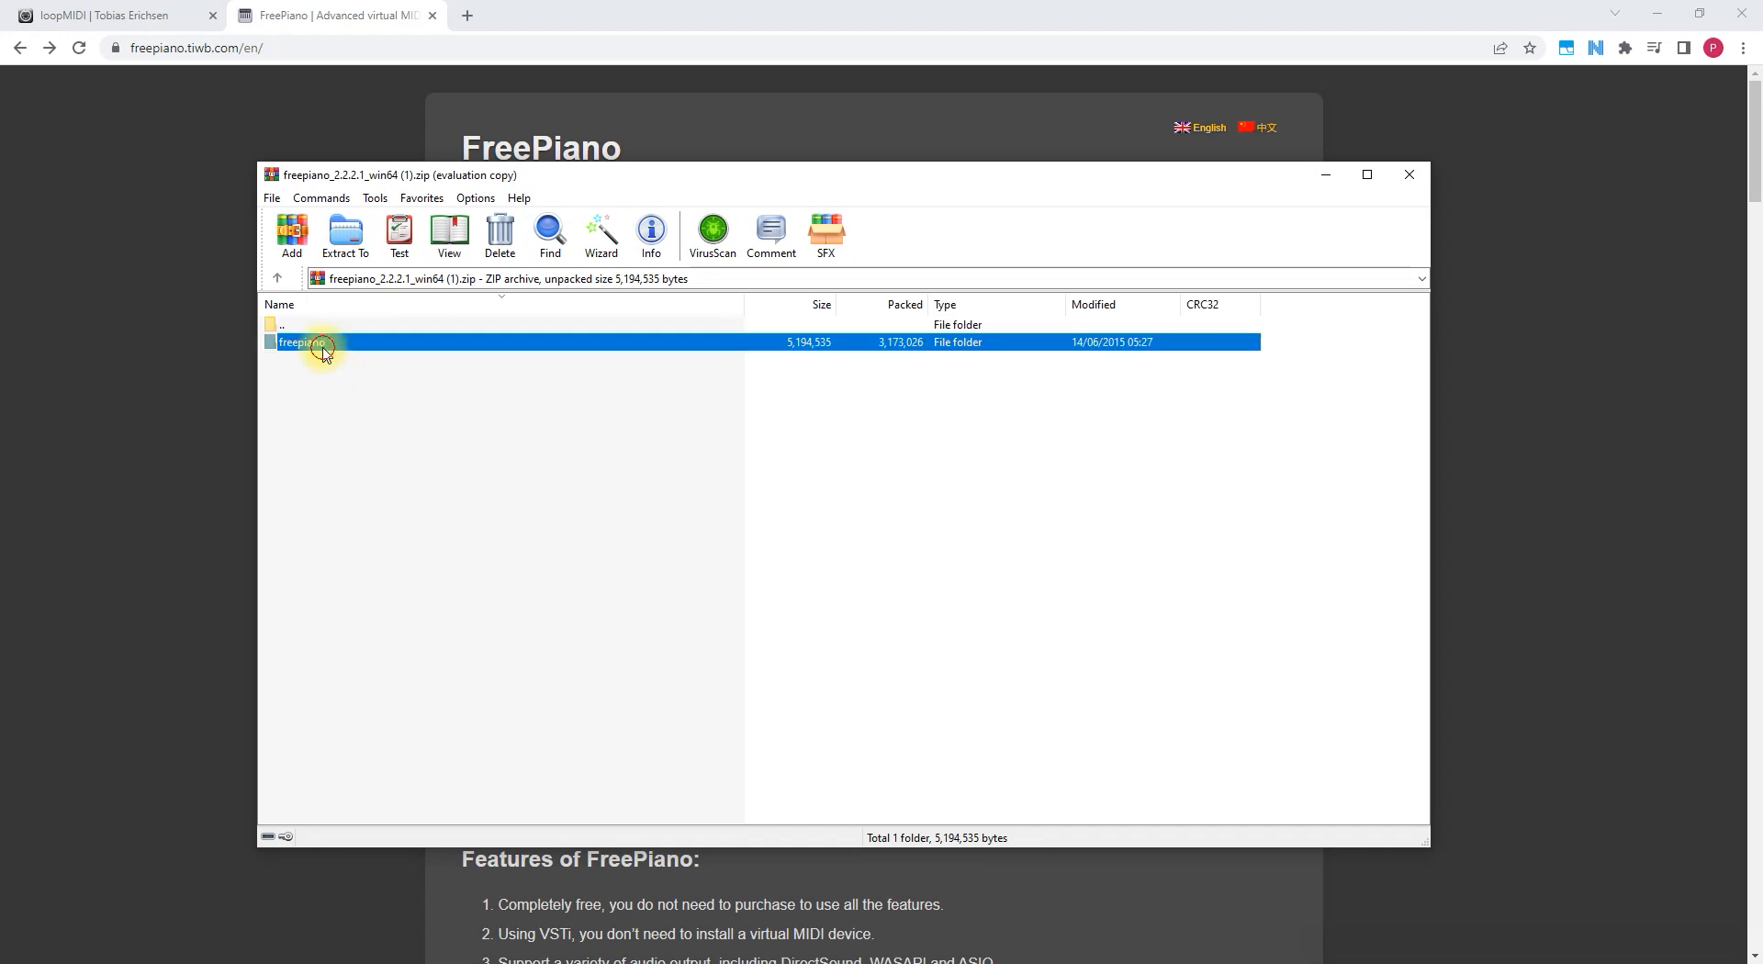
# Run freepiano.exe from the freepiano folder inside the WinRAR archive
pyautogui.doubleClick(301, 342)
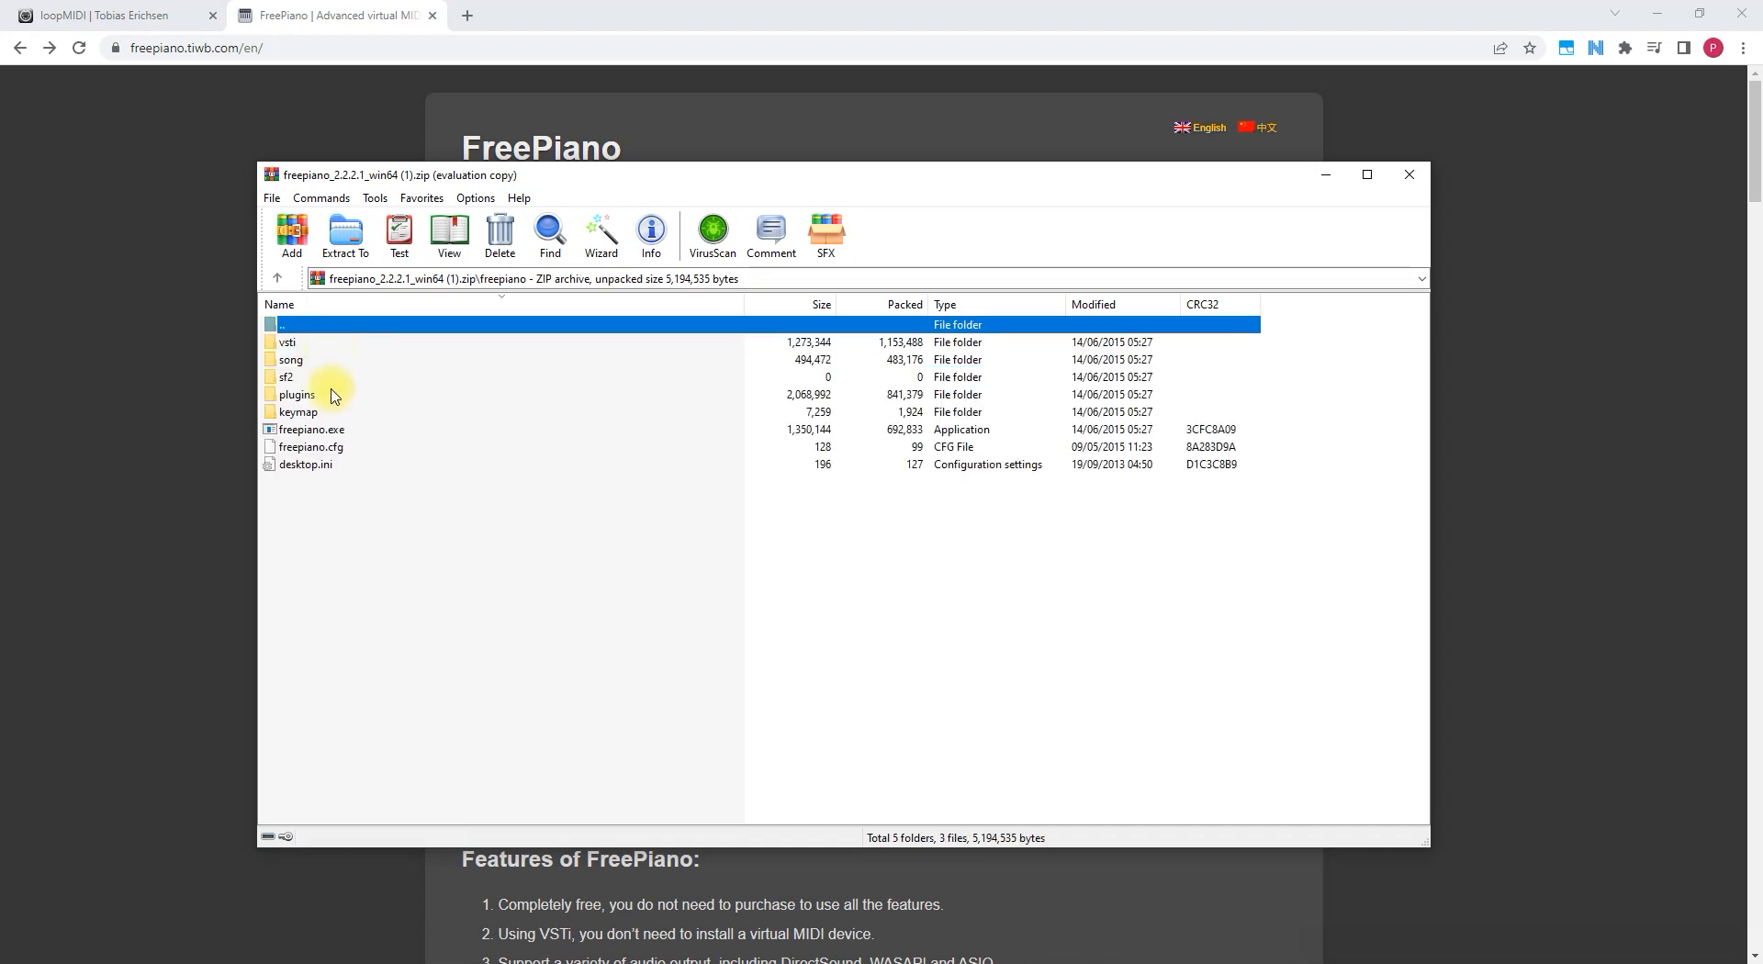
pyautogui.click(311, 430)
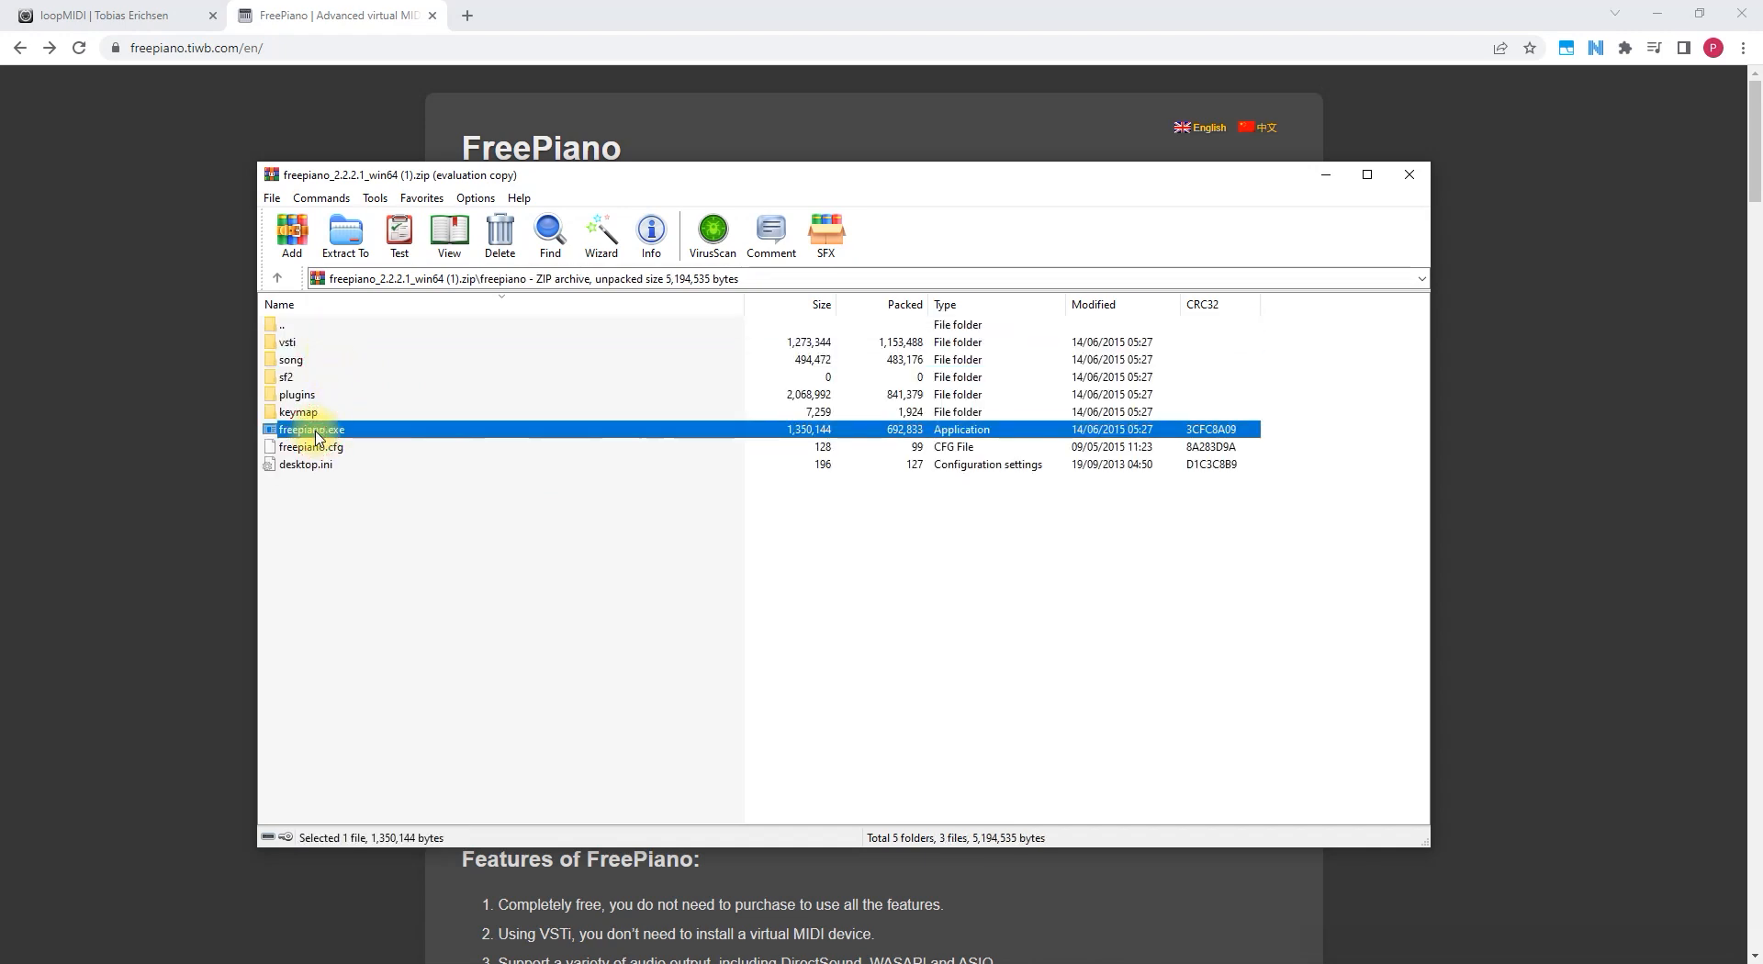
pyautogui.moveTo(990, 378)
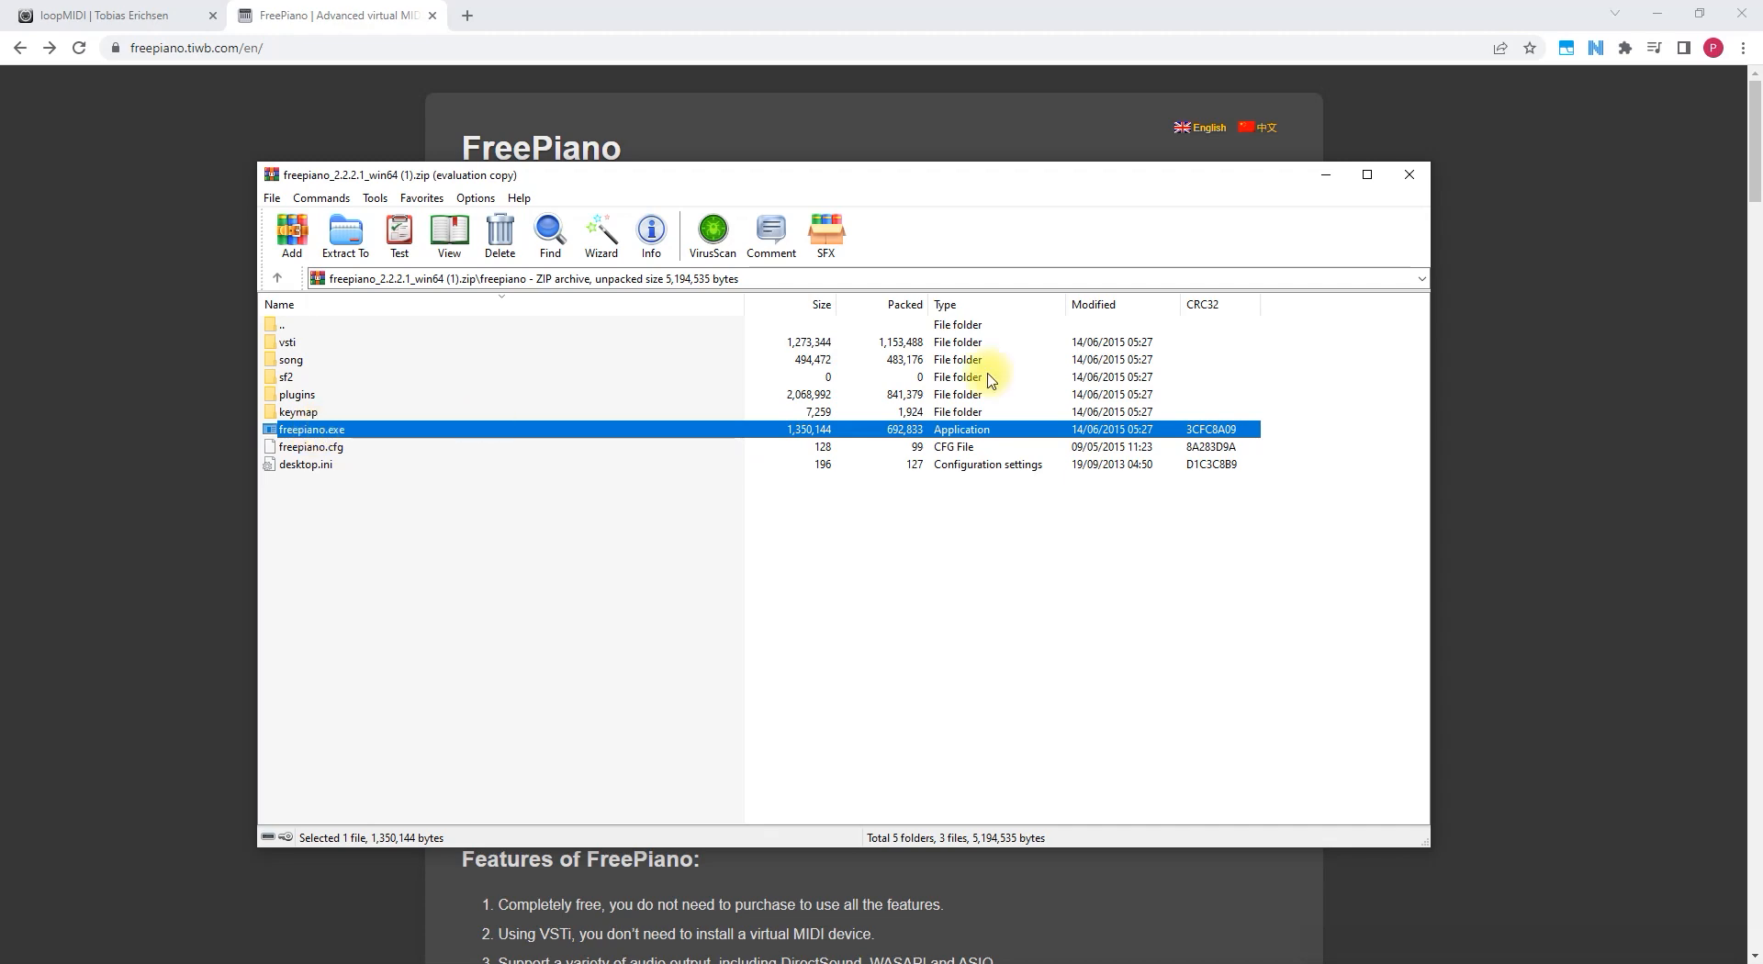
pyautogui.click(1409, 175)
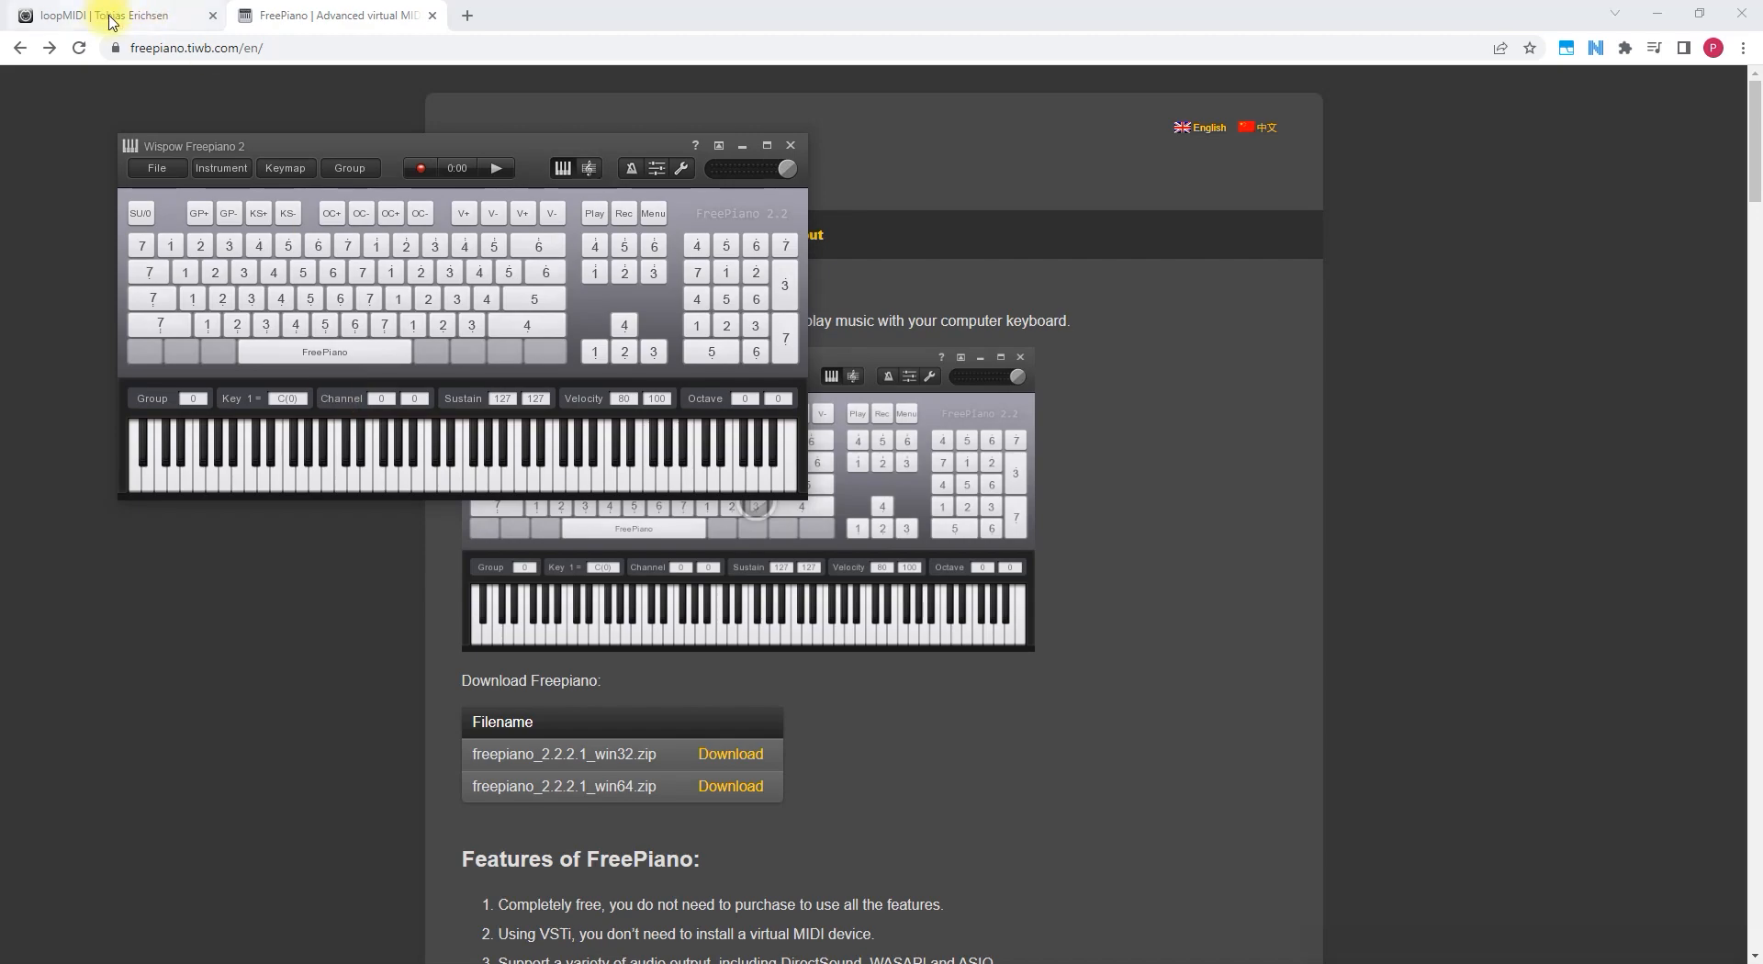
# Show the tobias-erichsen.de loopMIDI page with its download link
pyautogui.click(107, 15)
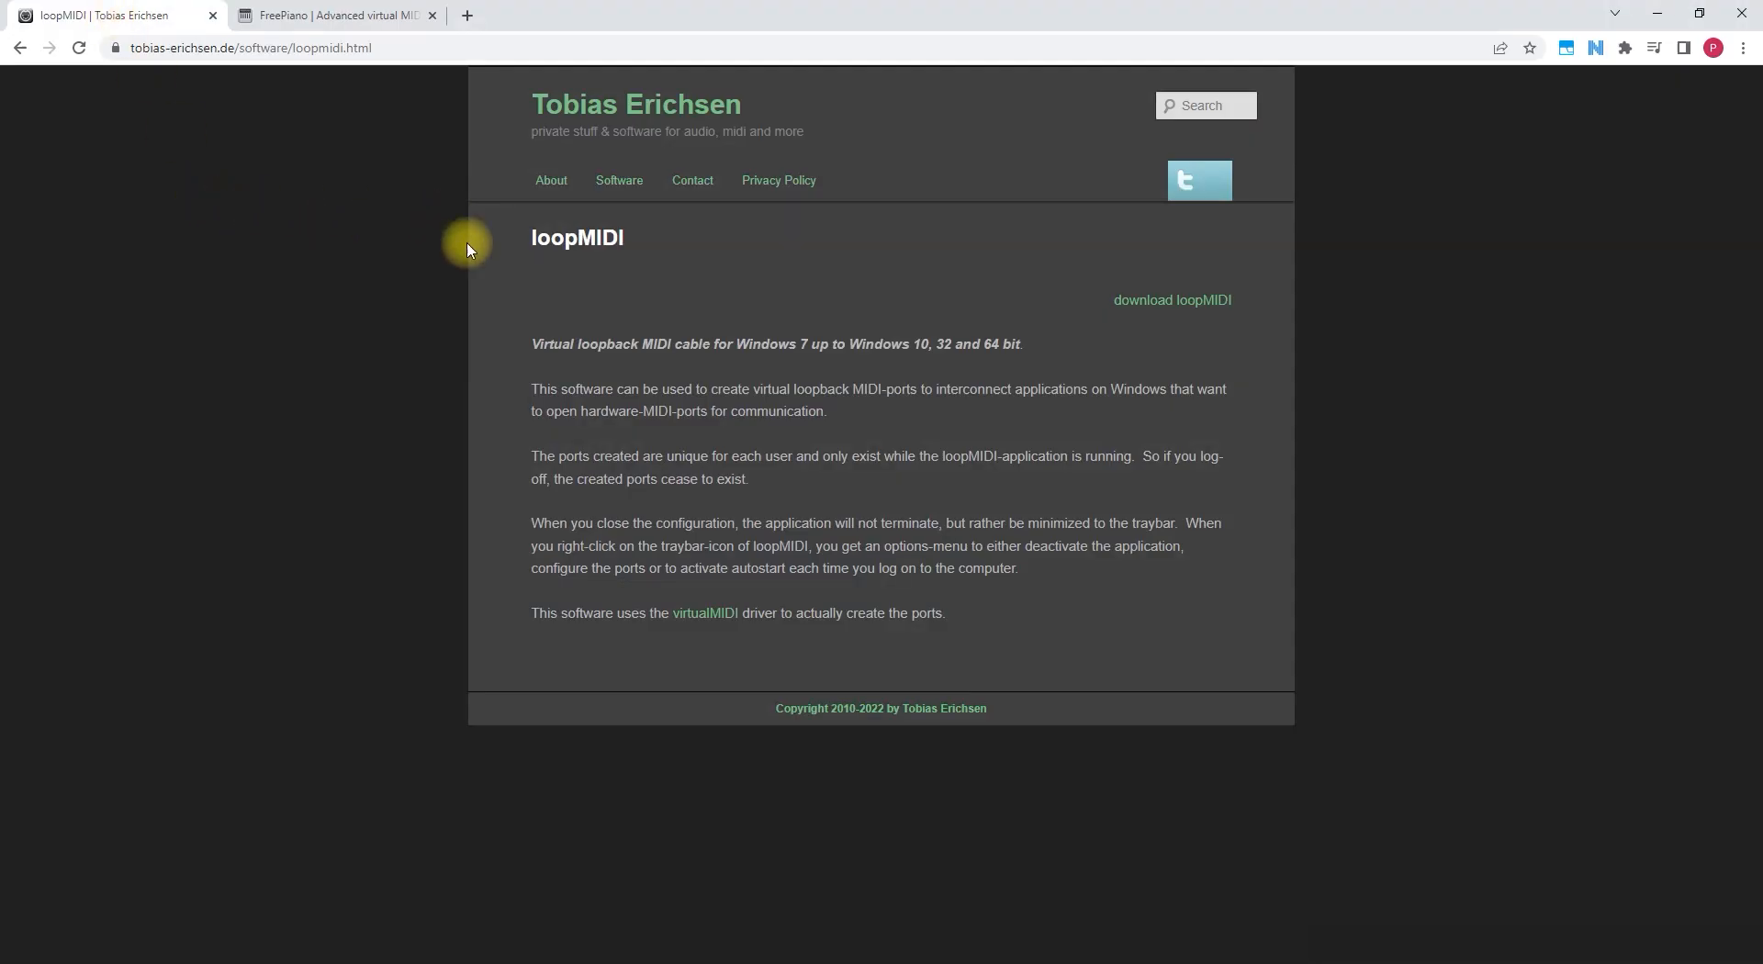
pyautogui.moveTo(1181, 305)
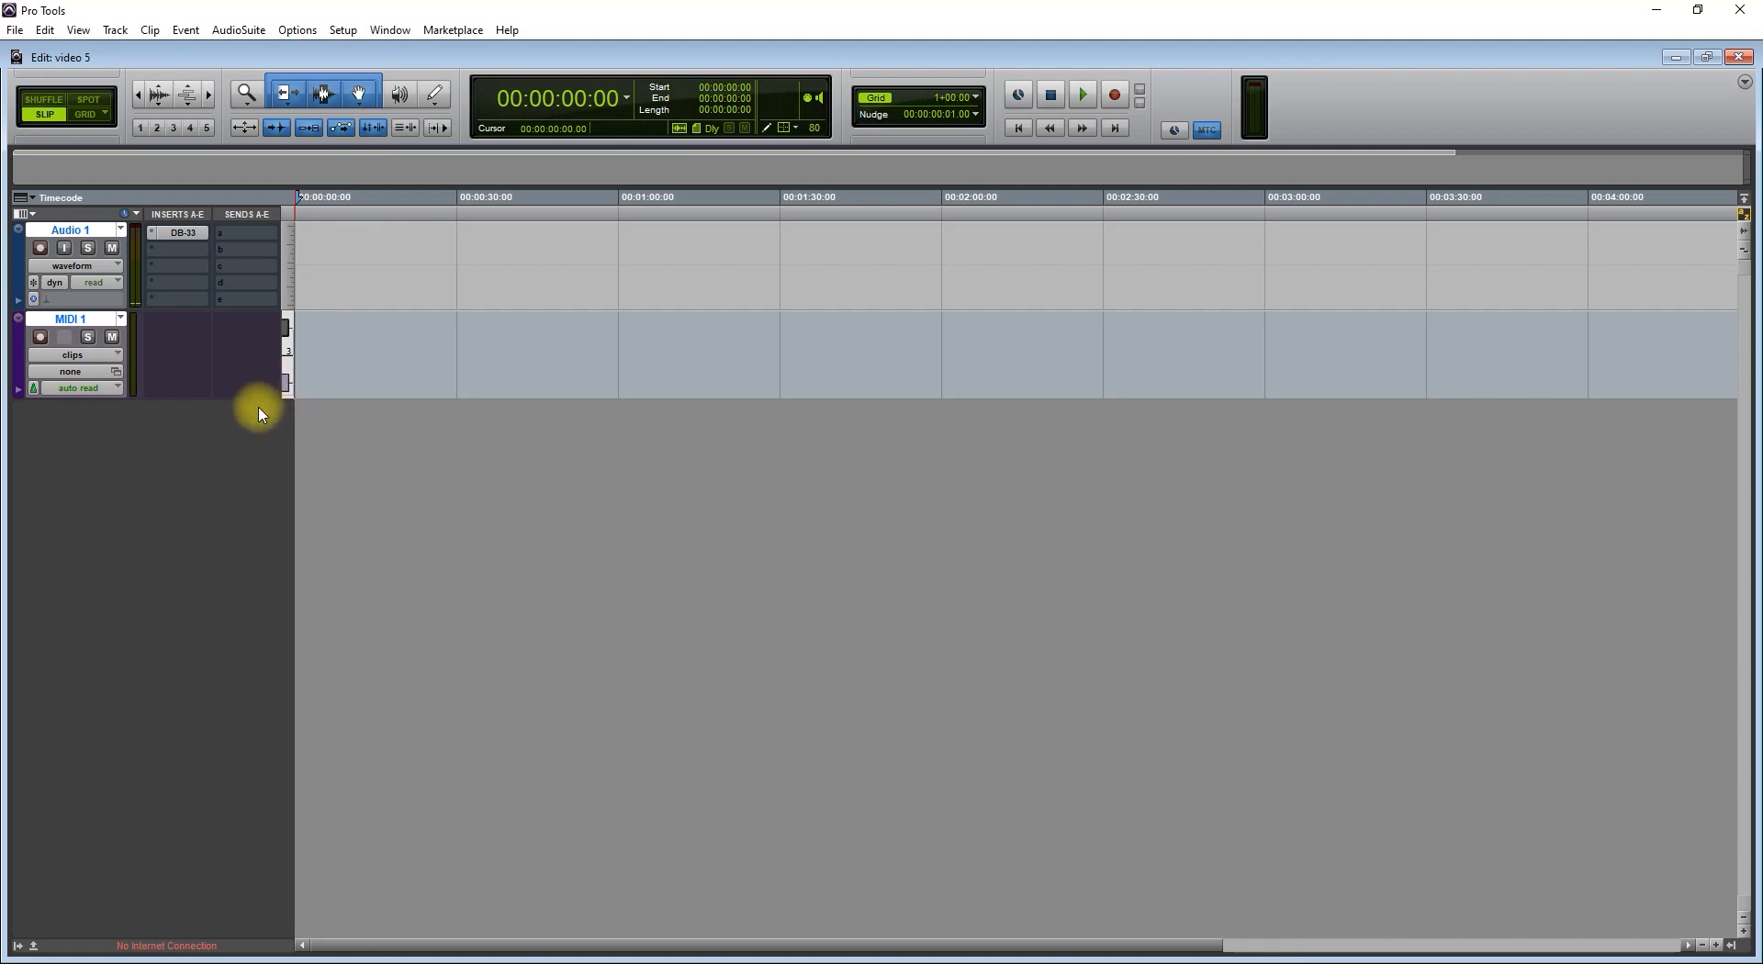
pyautogui.moveTo(168, 263)
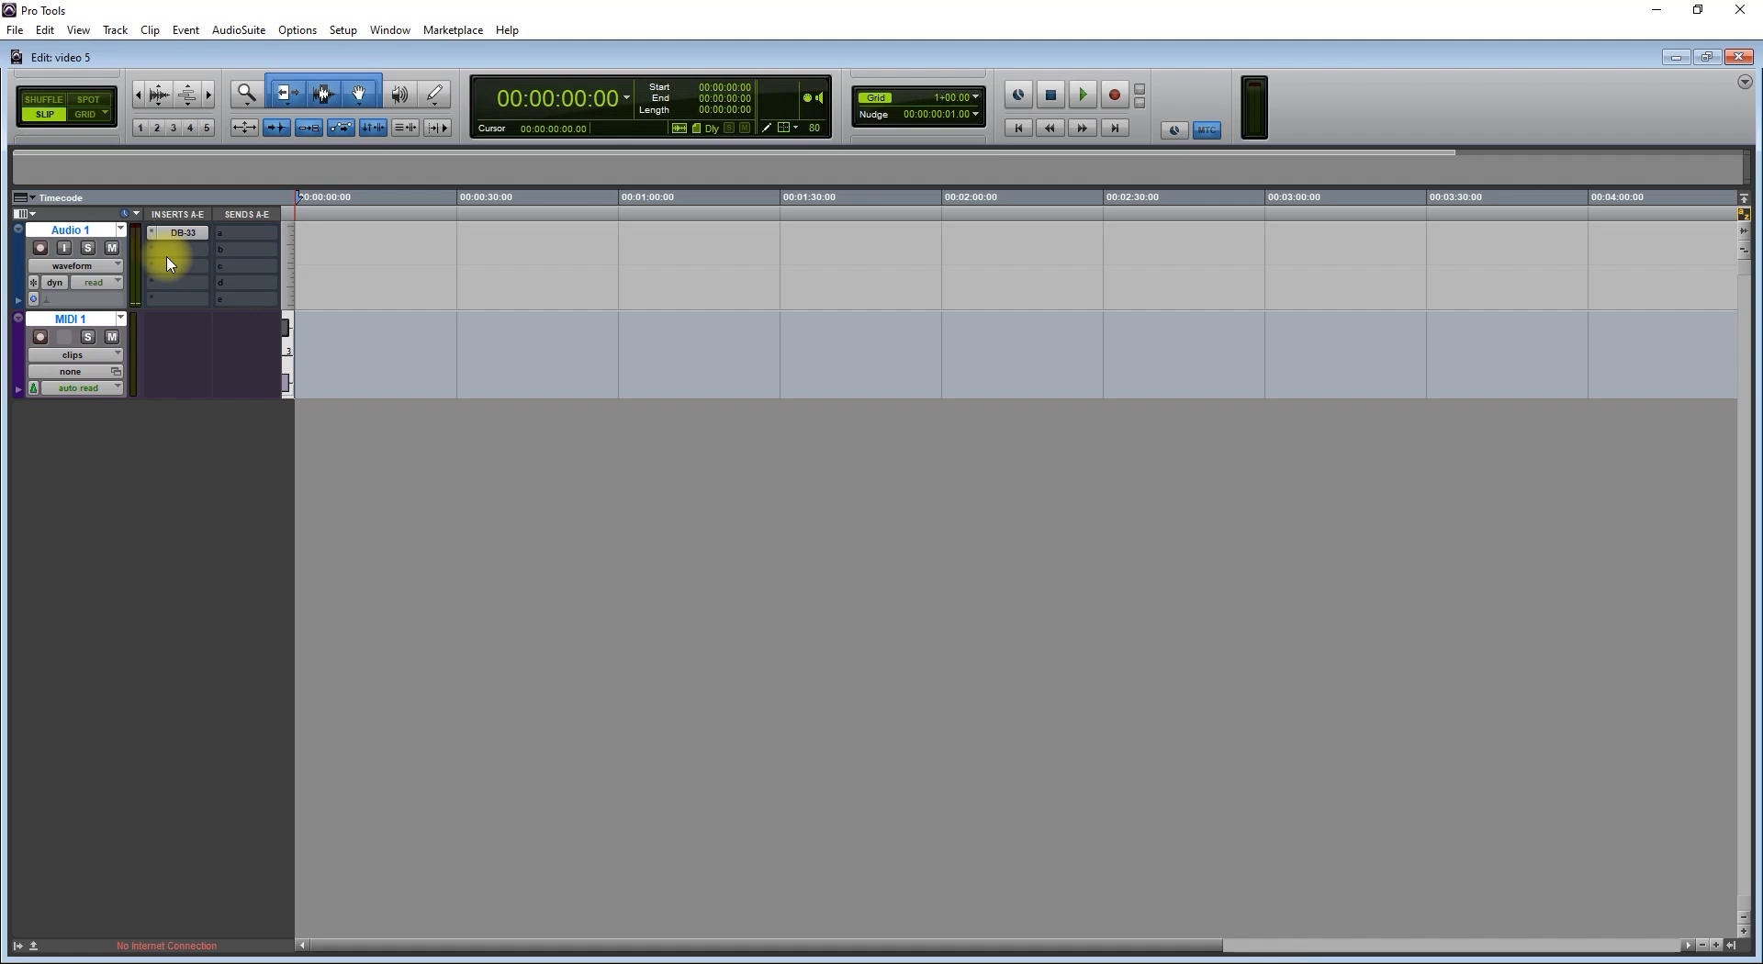
pyautogui.moveTo(173, 321)
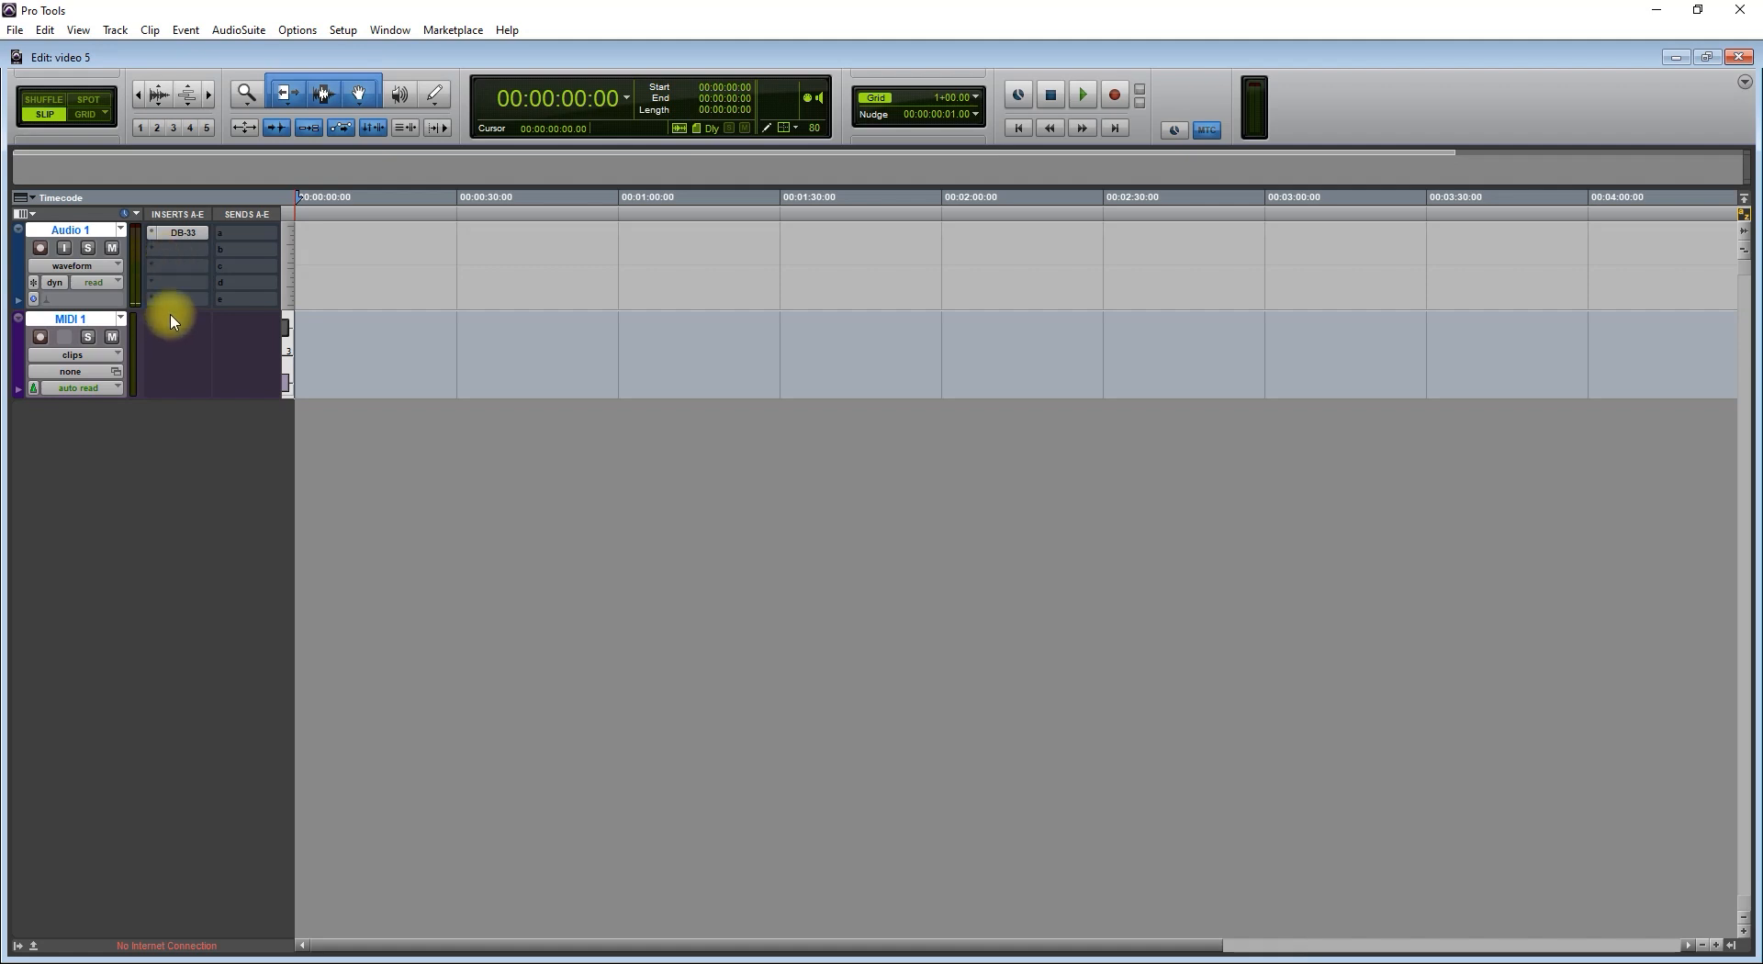
pyautogui.moveTo(234, 182)
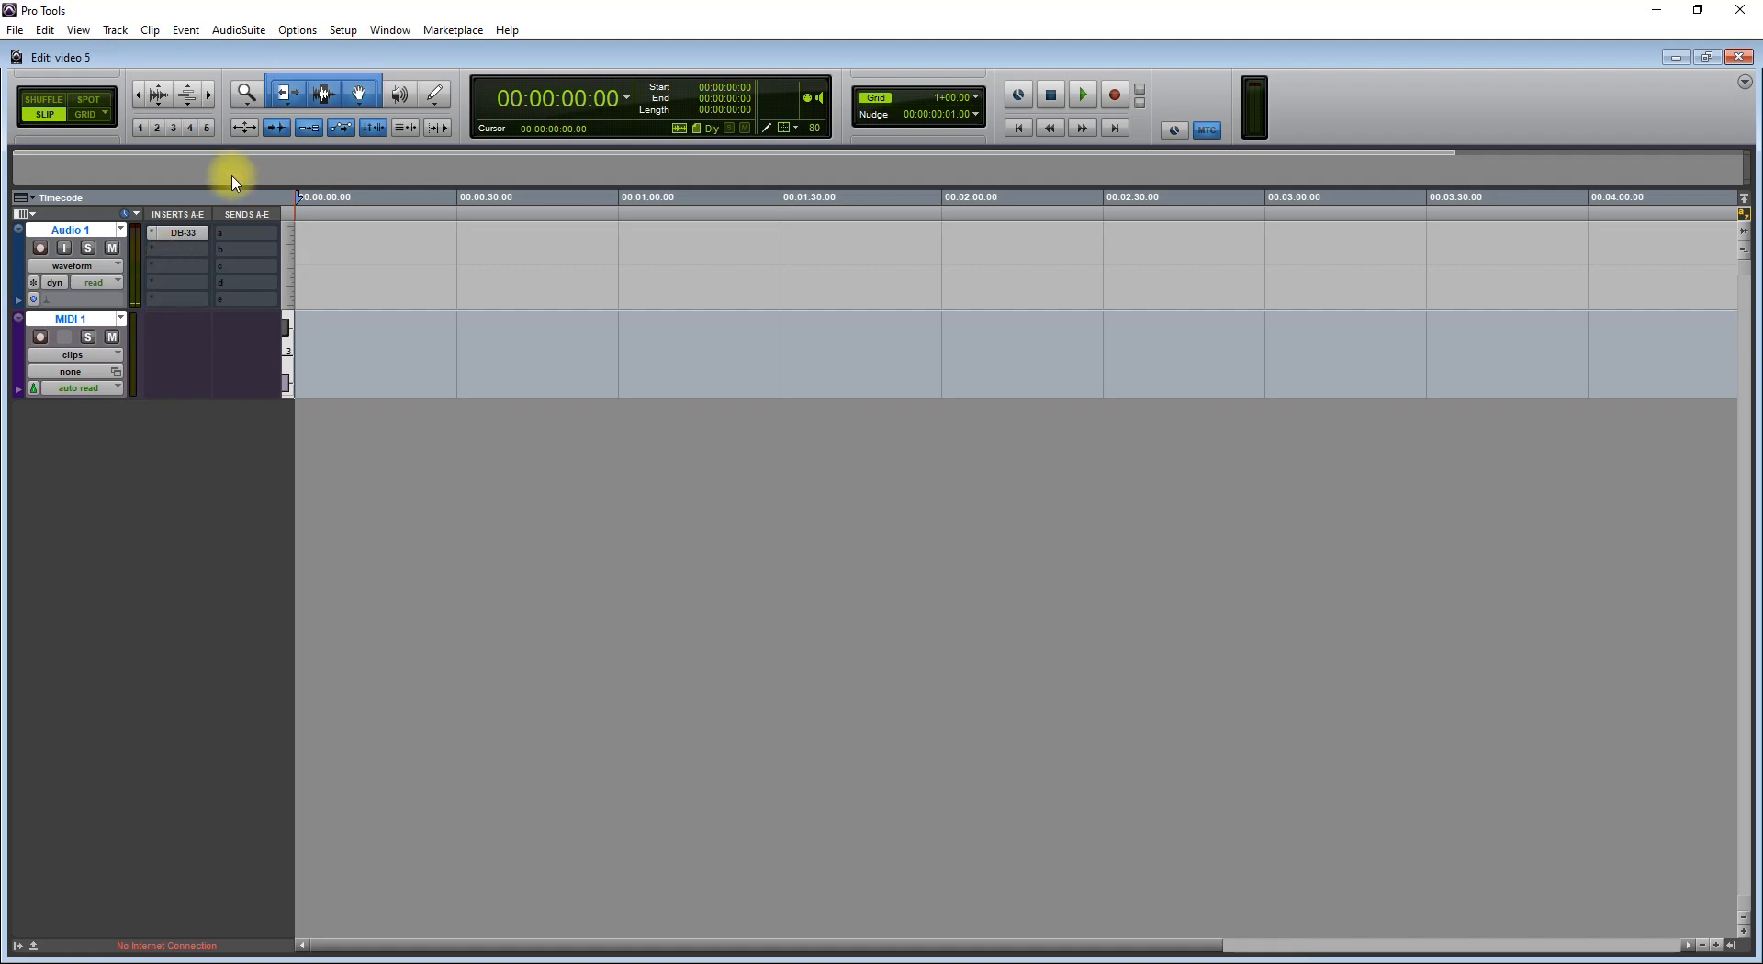
# Show the DB-33 organ plug-in window from the Audio 1 insert slot
pyautogui.click(184, 233)
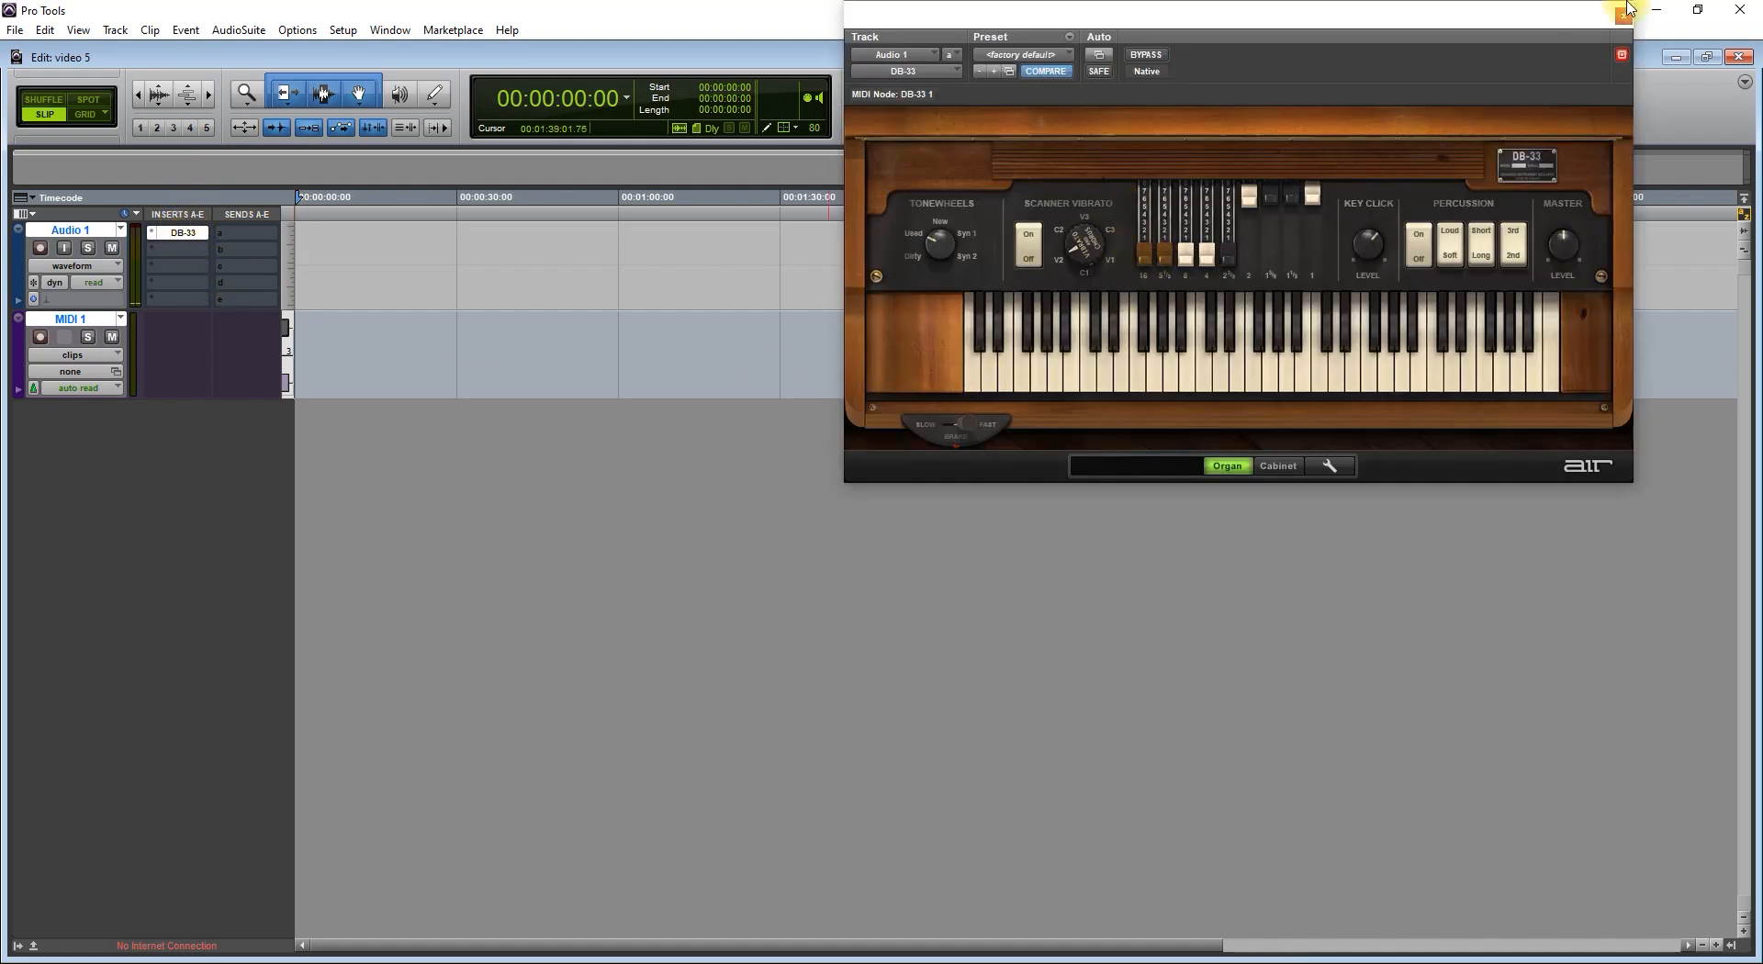
# Set MIDI 1 input to loopMIDI Port, all channels, after closing the DB-33 window
pyautogui.click(1622, 11)
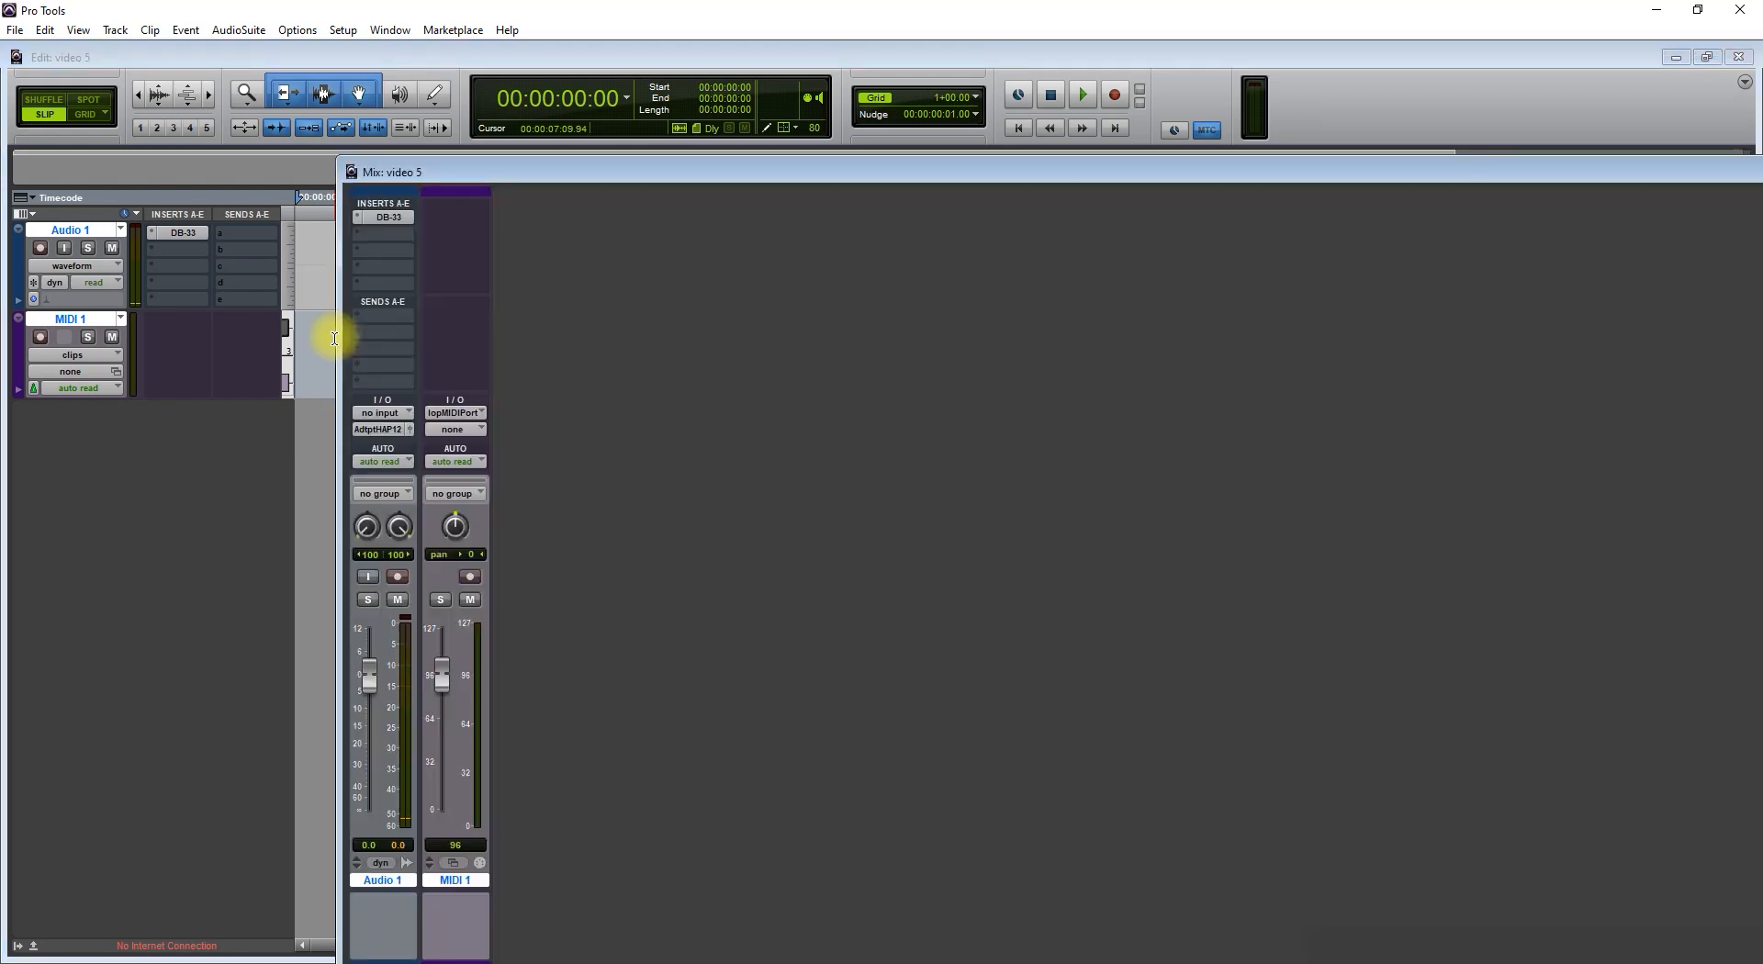
pyautogui.moveTo(430, 384)
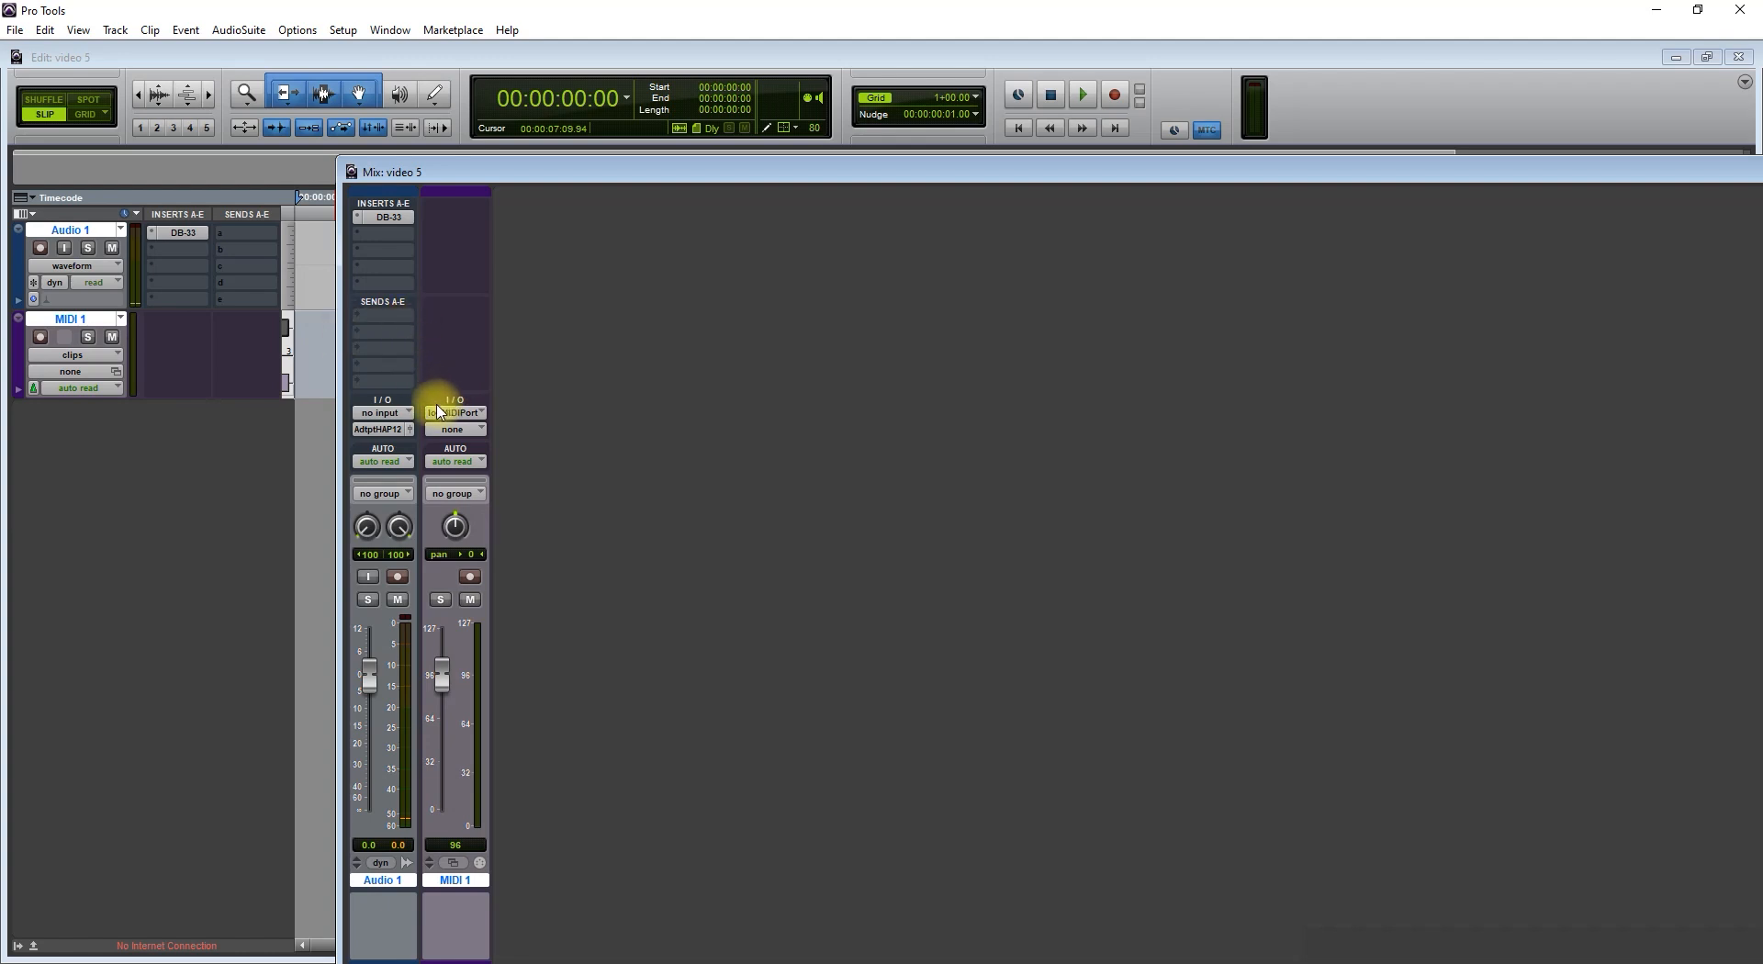
pyautogui.click(454, 414)
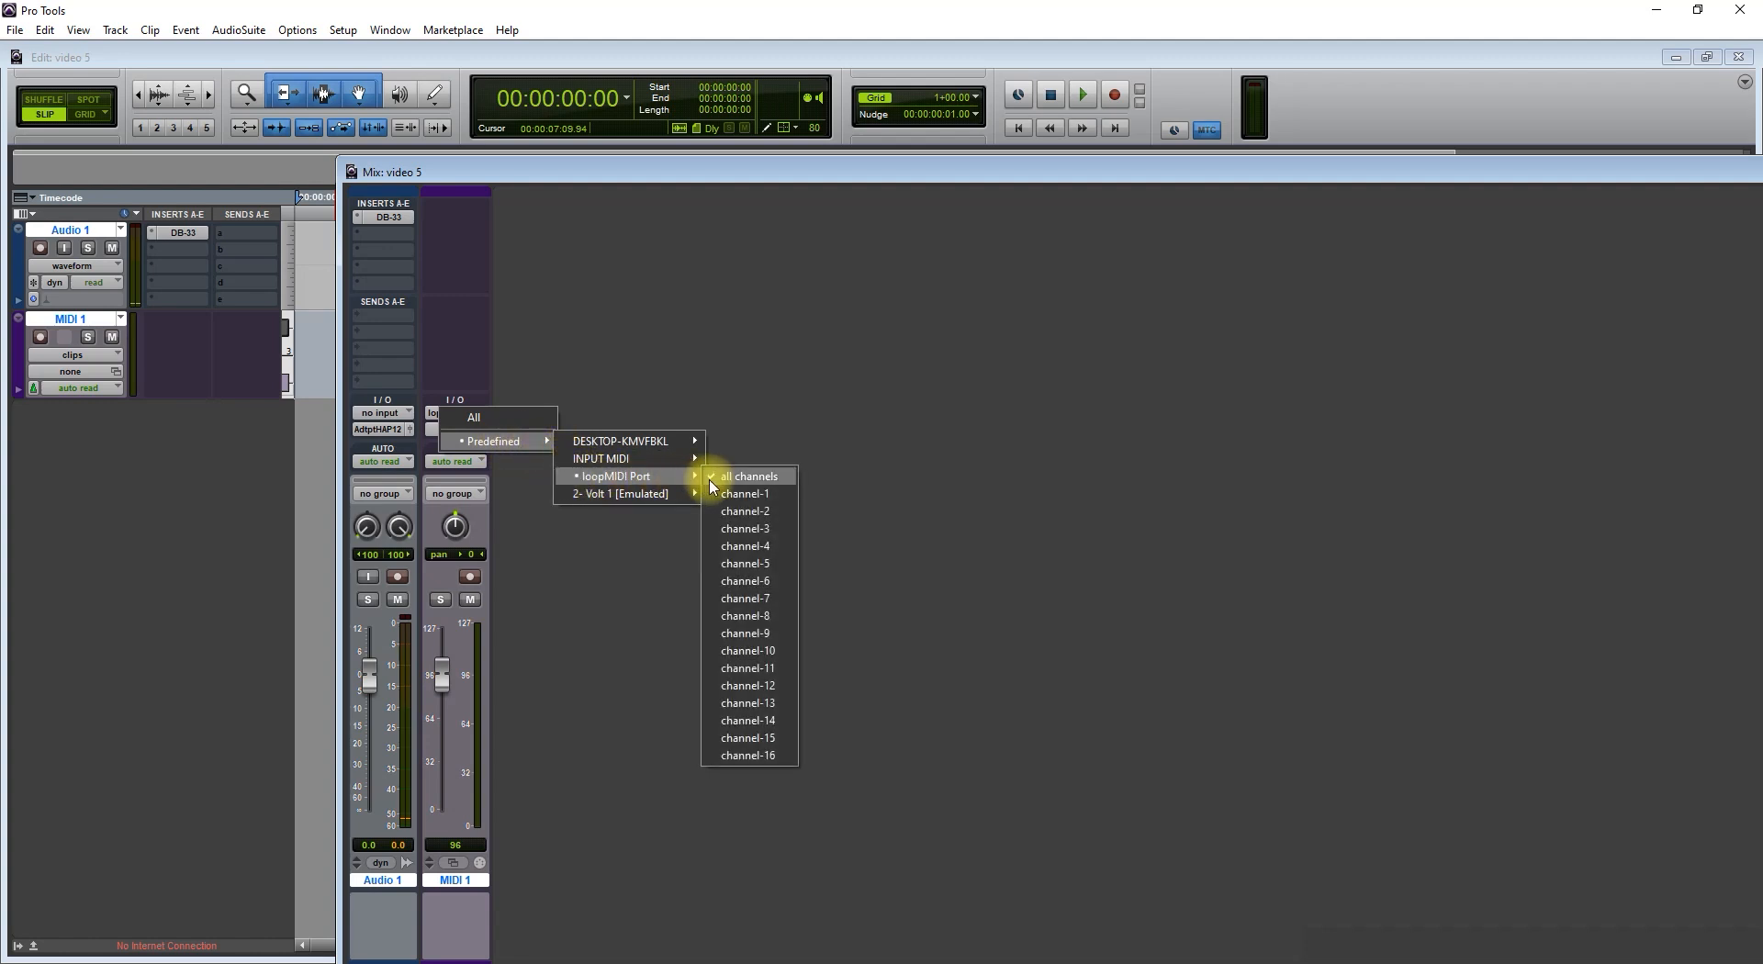
pyautogui.click(746, 475)
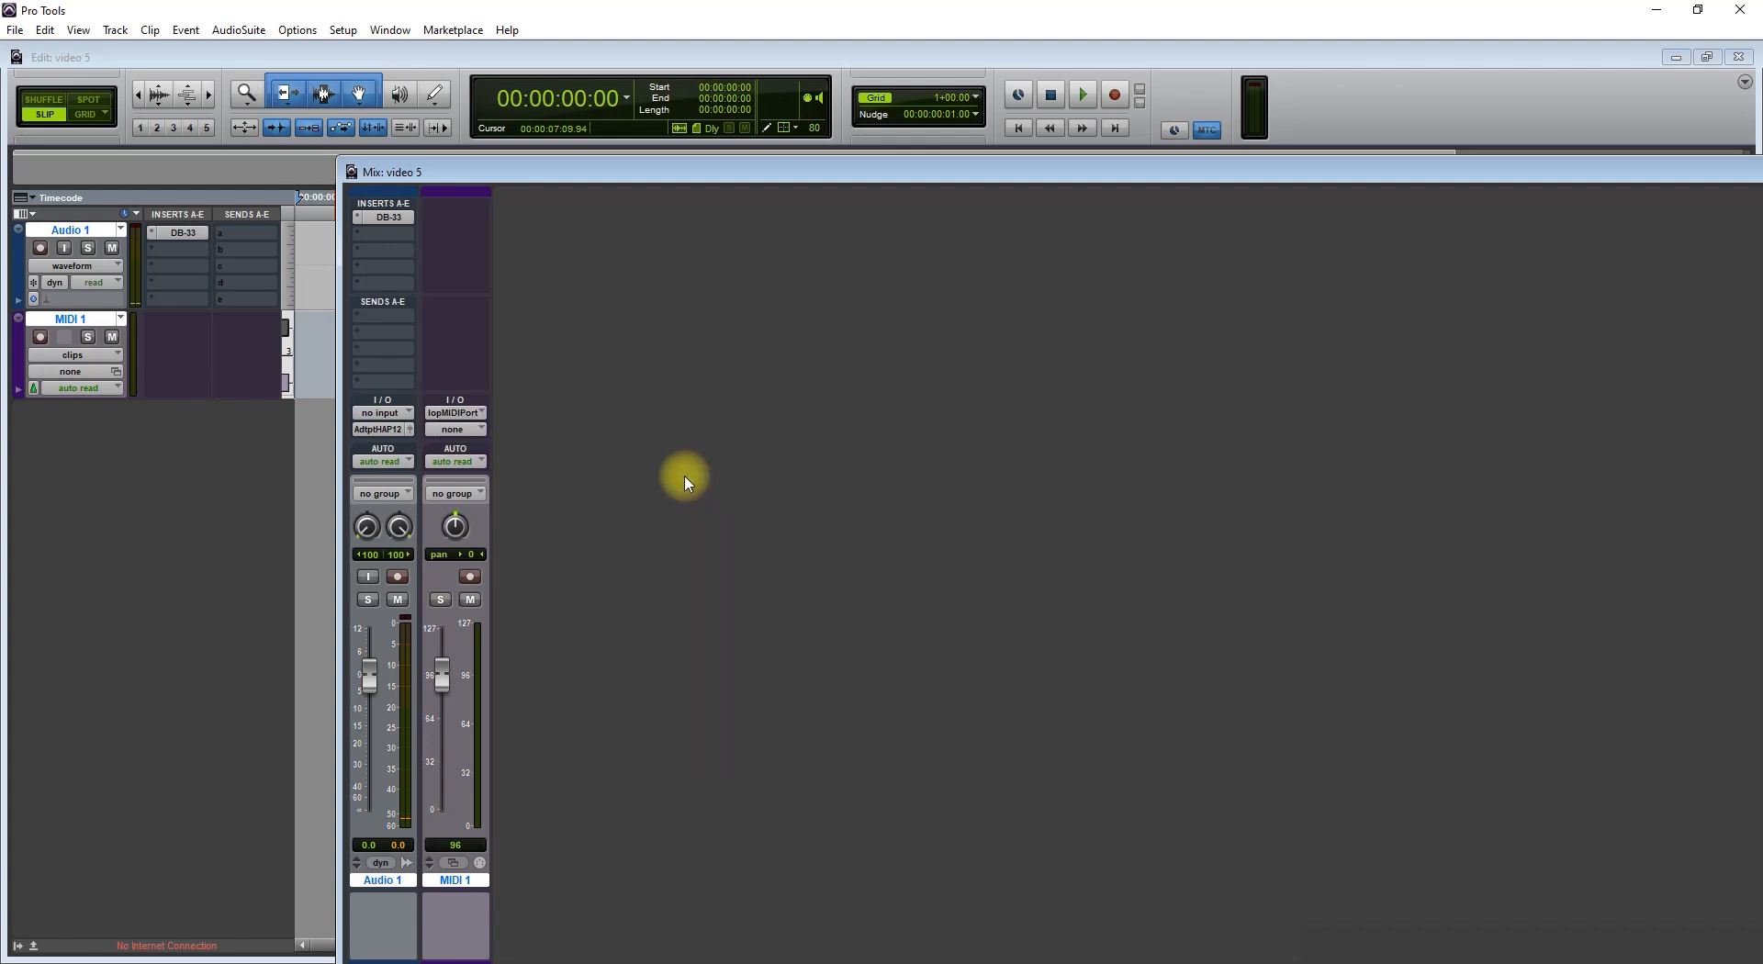
pyautogui.moveTo(551, 481)
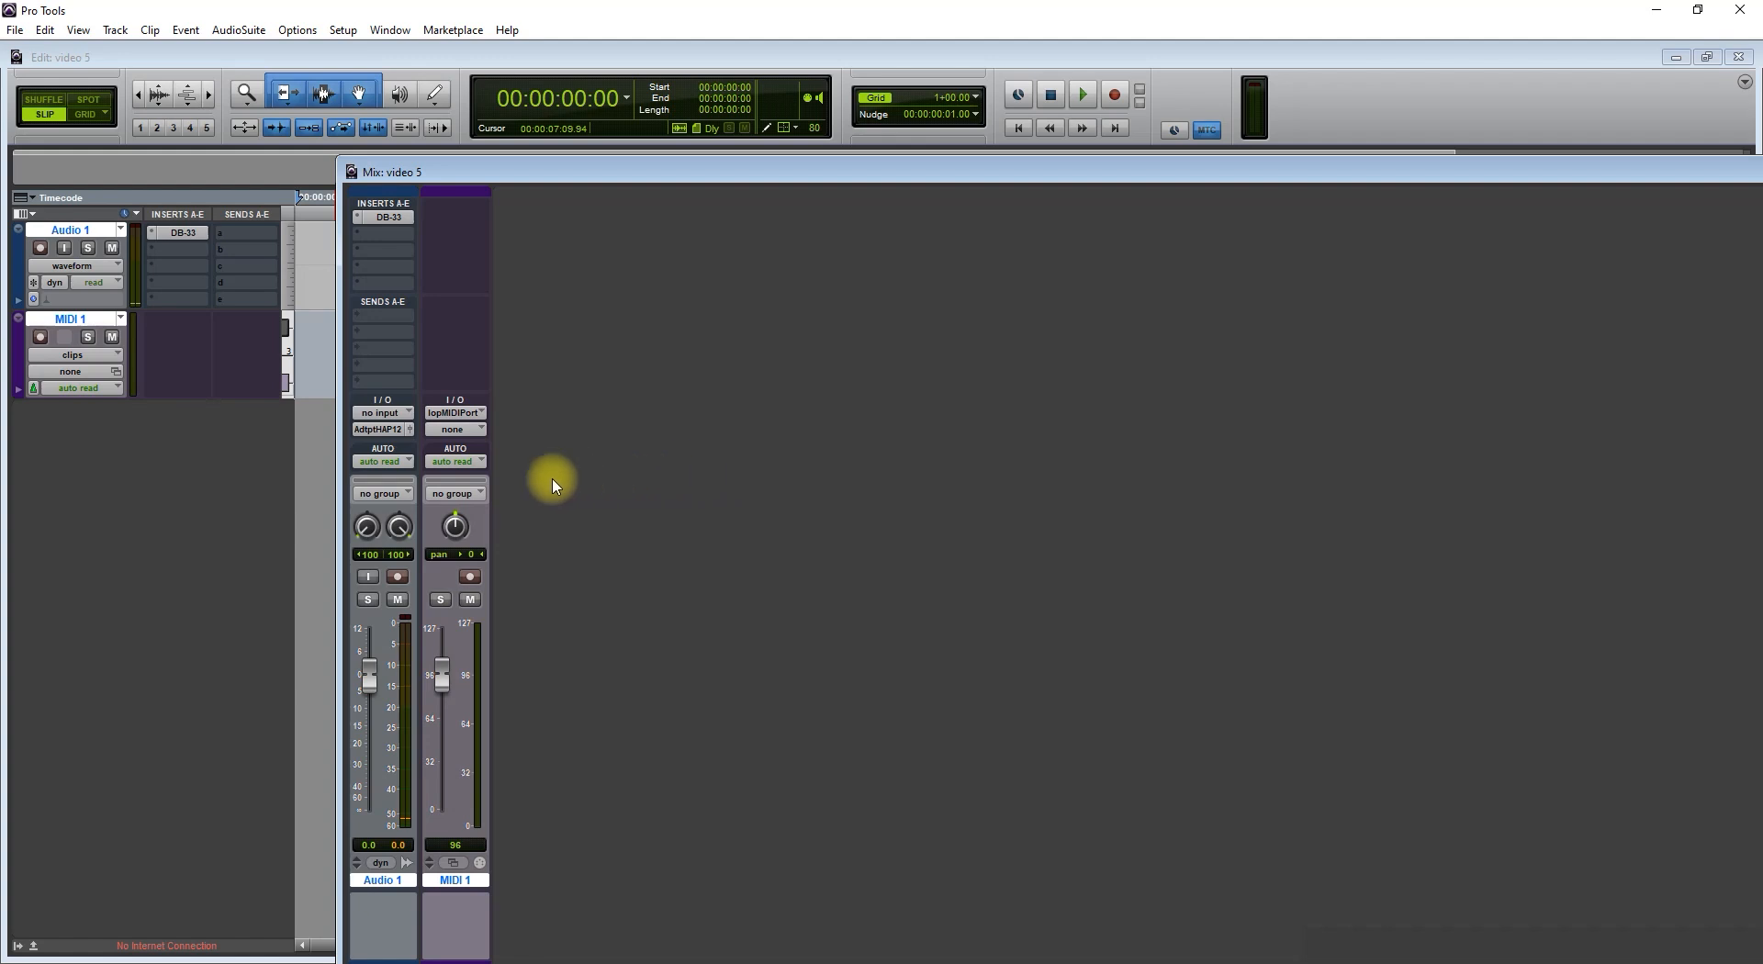
pyautogui.moveTo(425, 461)
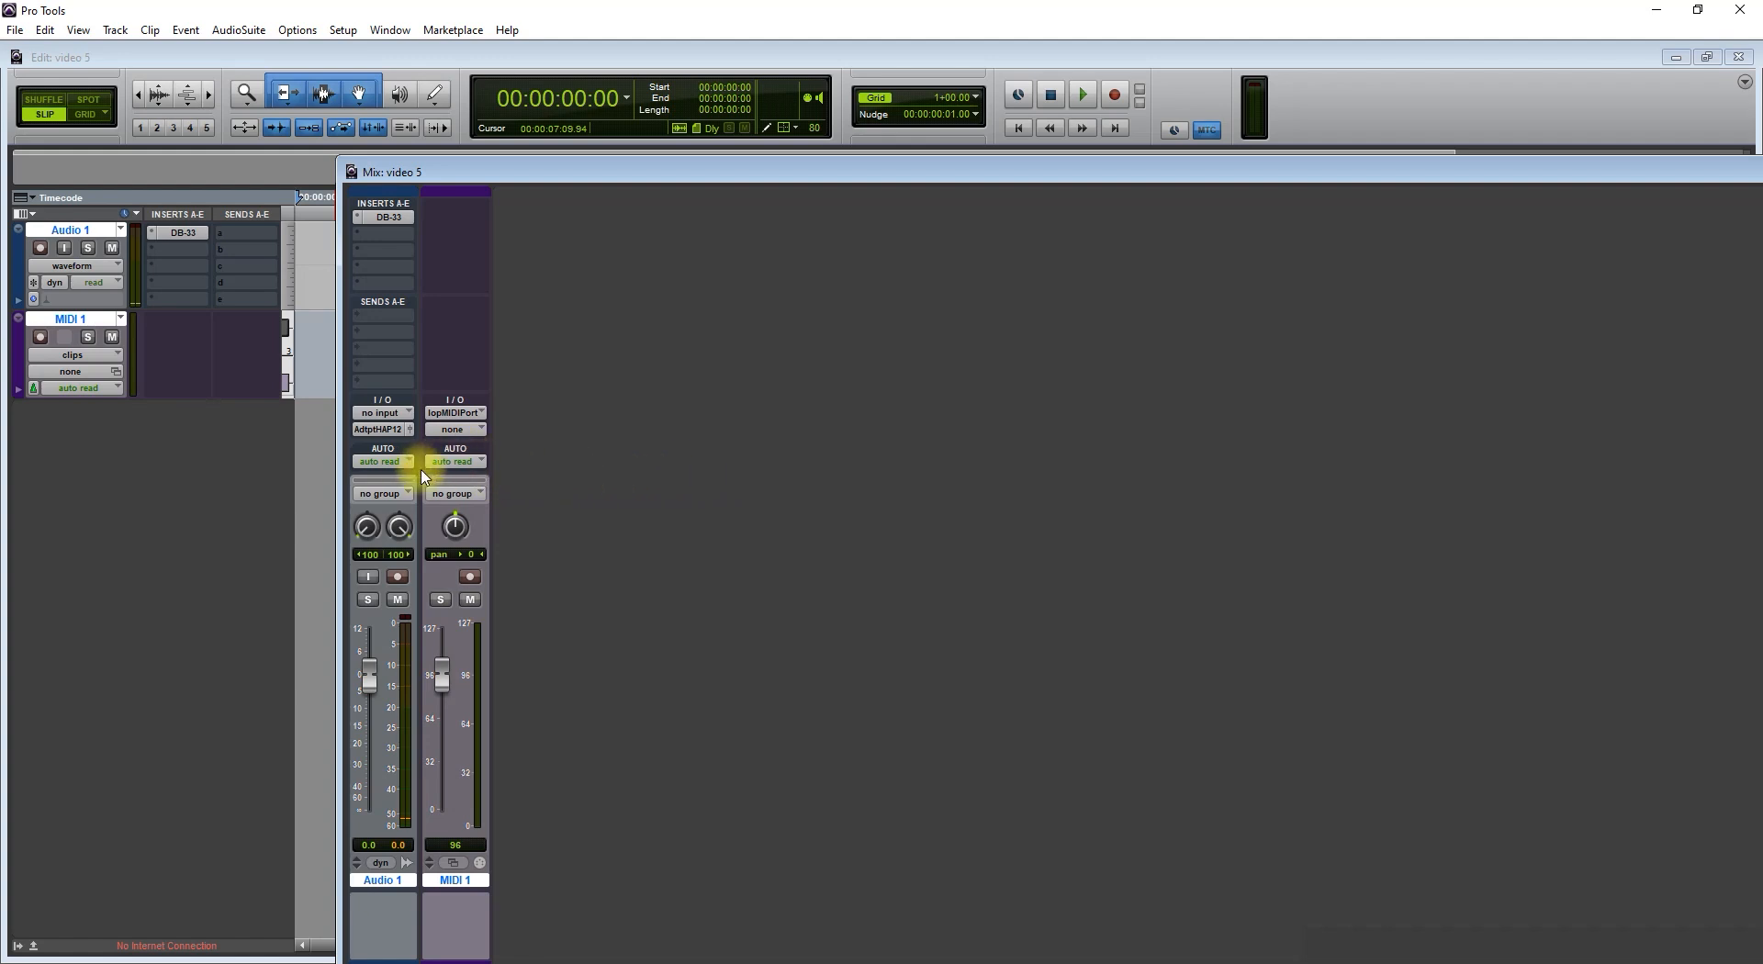
# Send MIDI 1 output to Audio 1 – DB-33 1 and check Audio 1's output choices
pyautogui.click(456, 430)
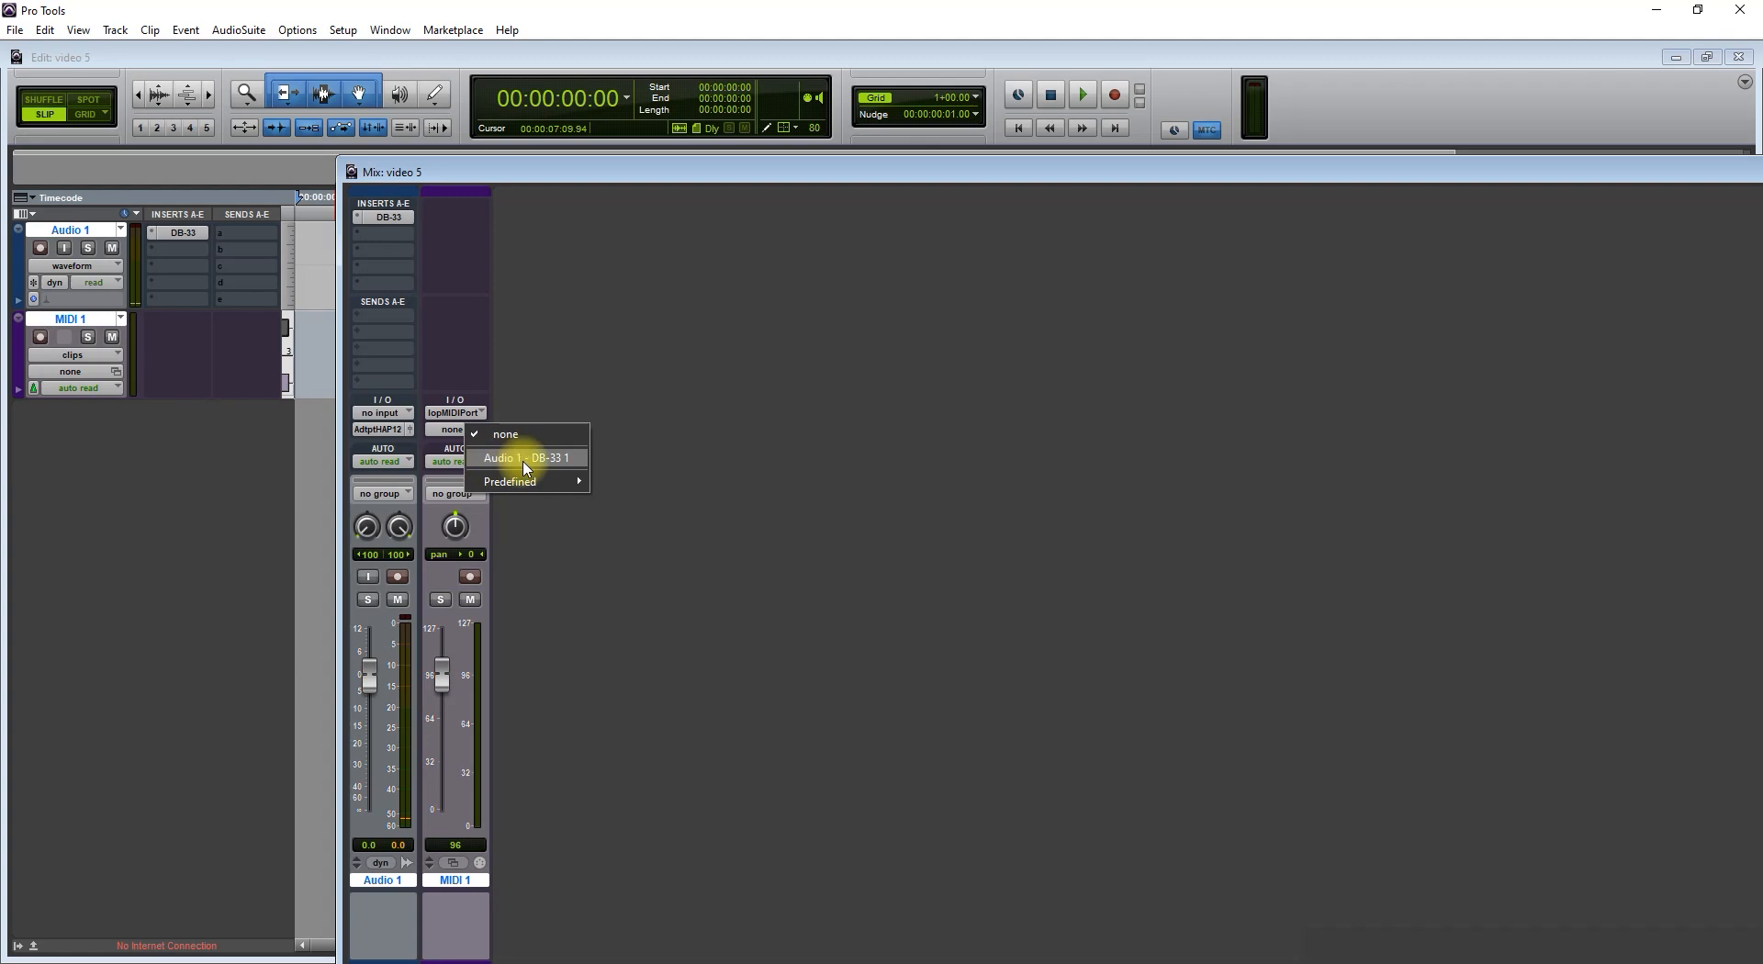
pyautogui.click(527, 457)
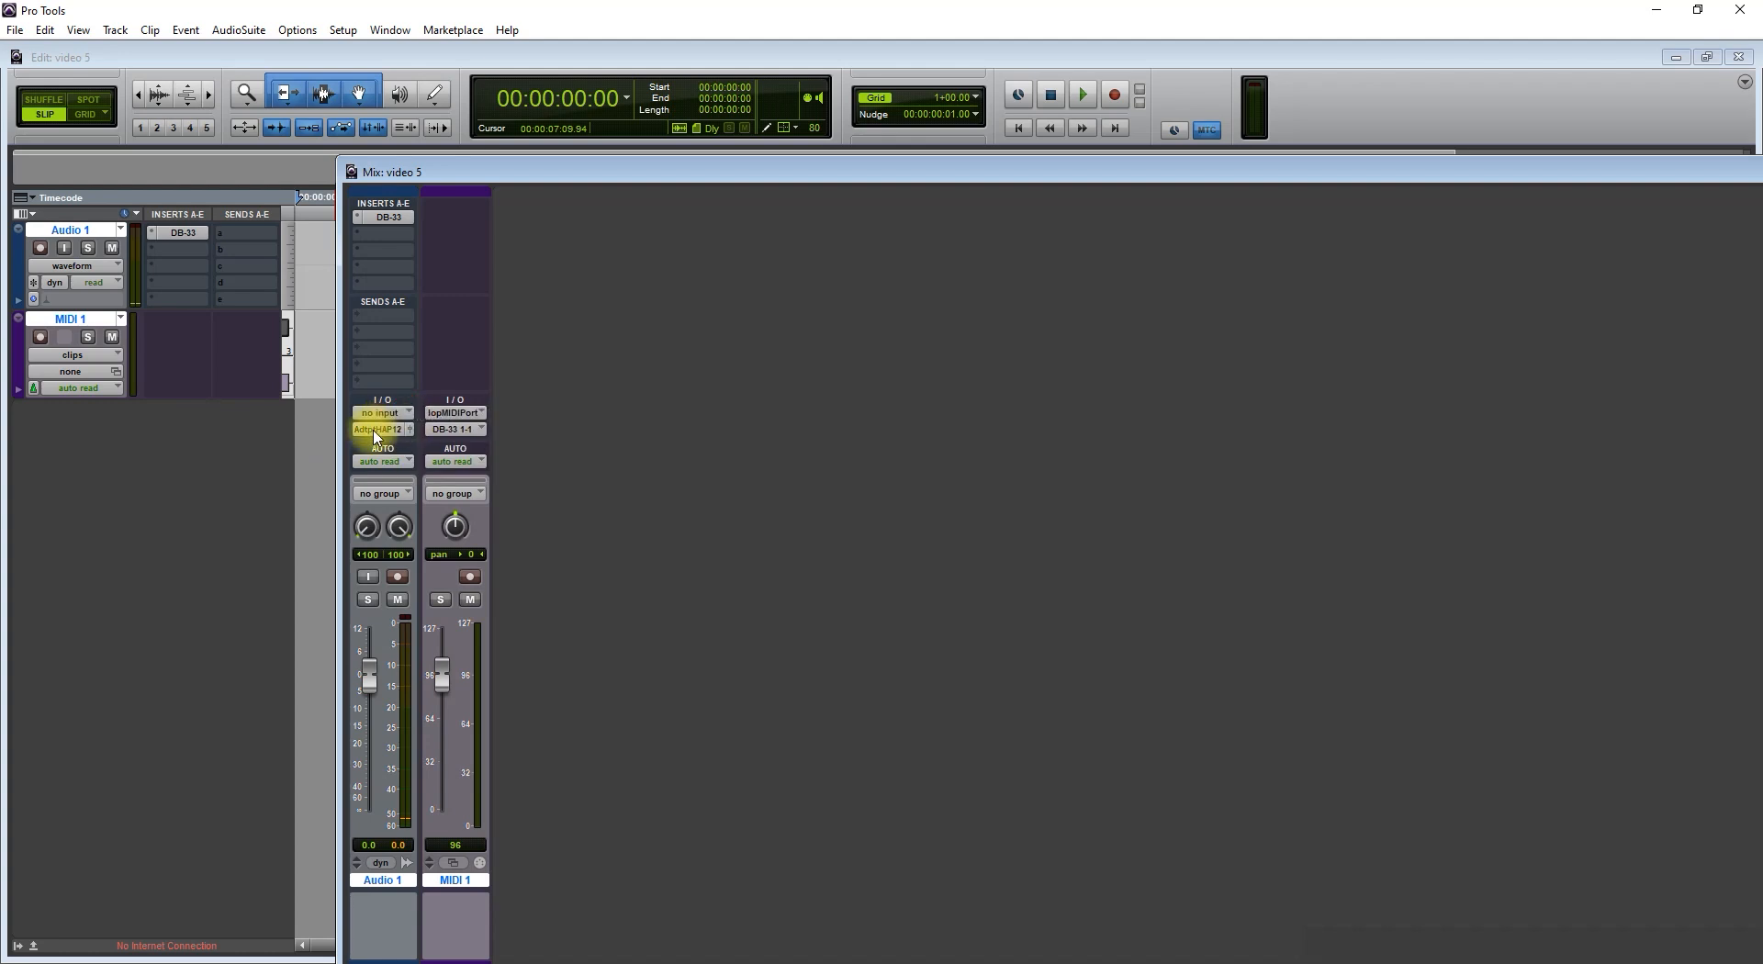
pyautogui.click(382, 430)
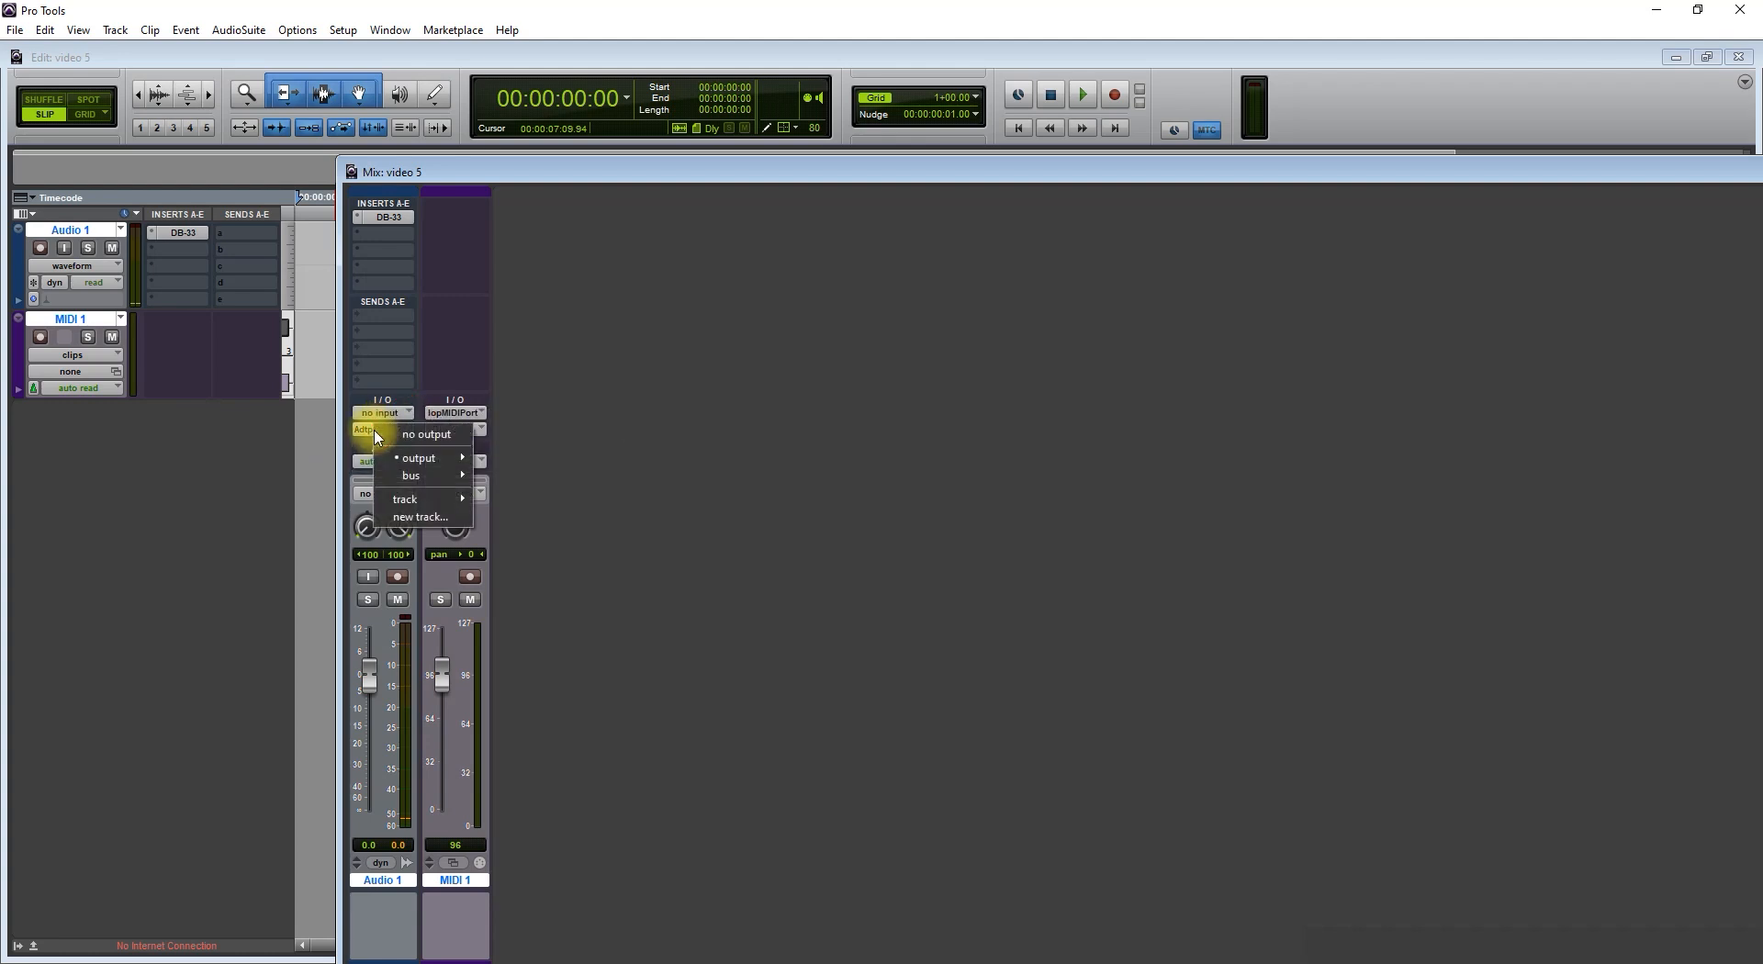
pyautogui.moveTo(419, 457)
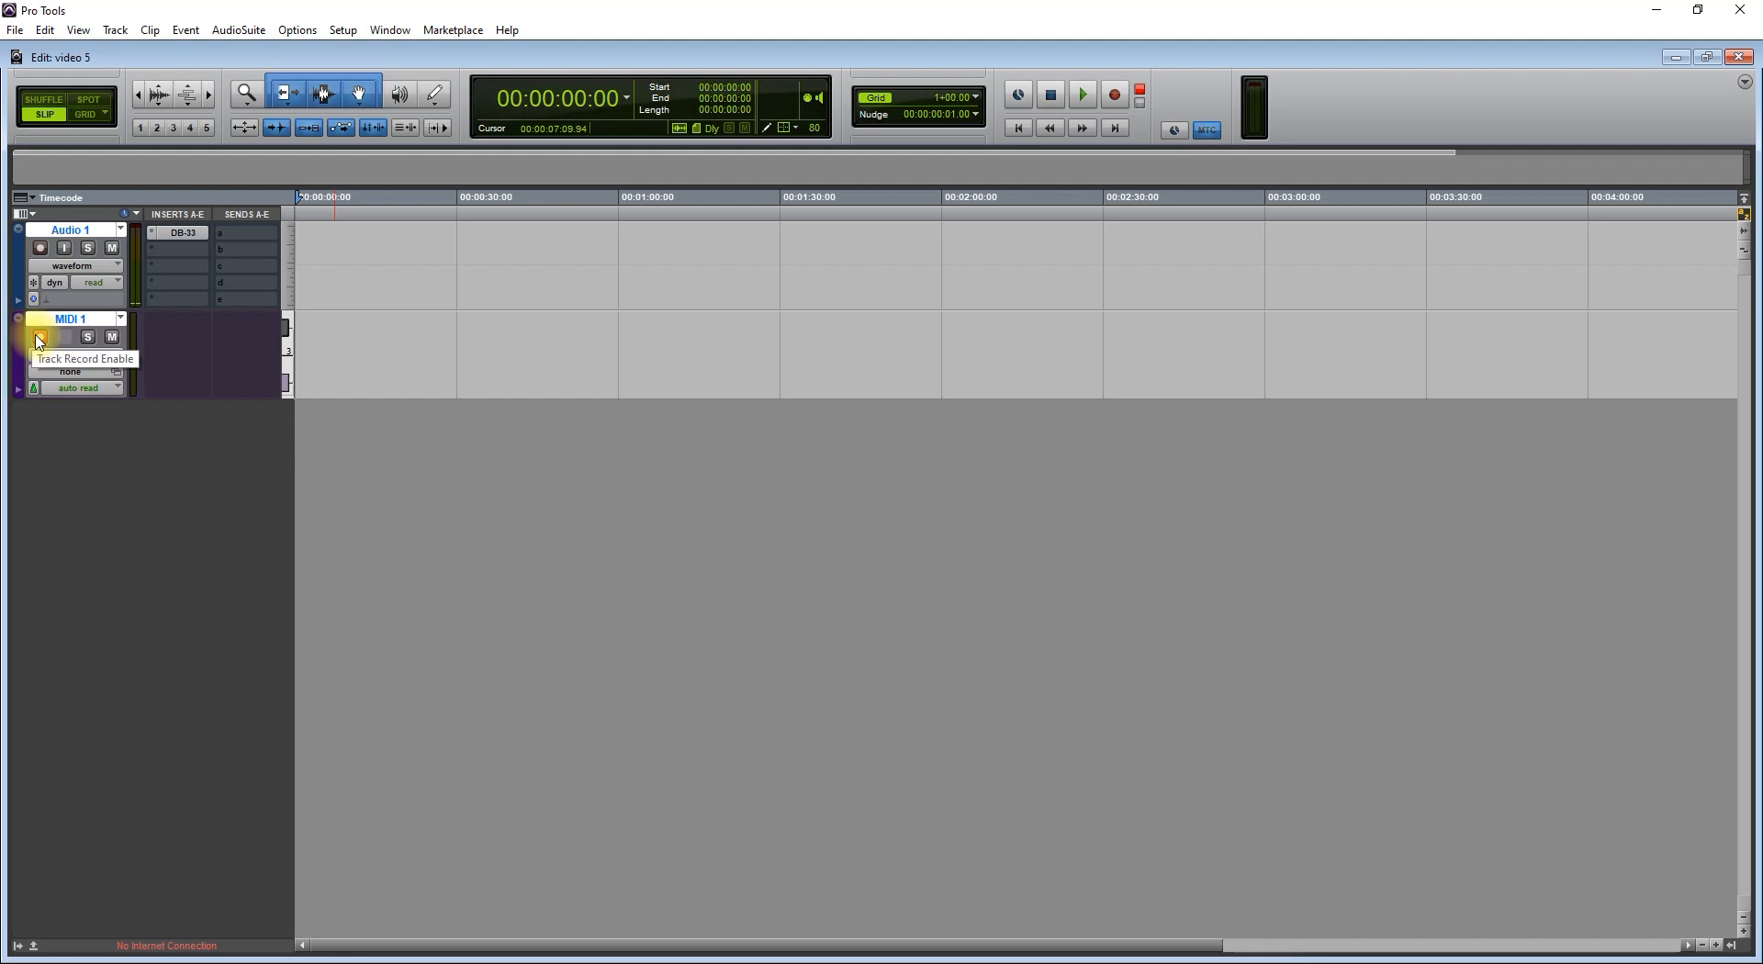
# Record-enable the MIDI 1 track and bring the FreePiano keyboard over the session
pyautogui.click(40, 338)
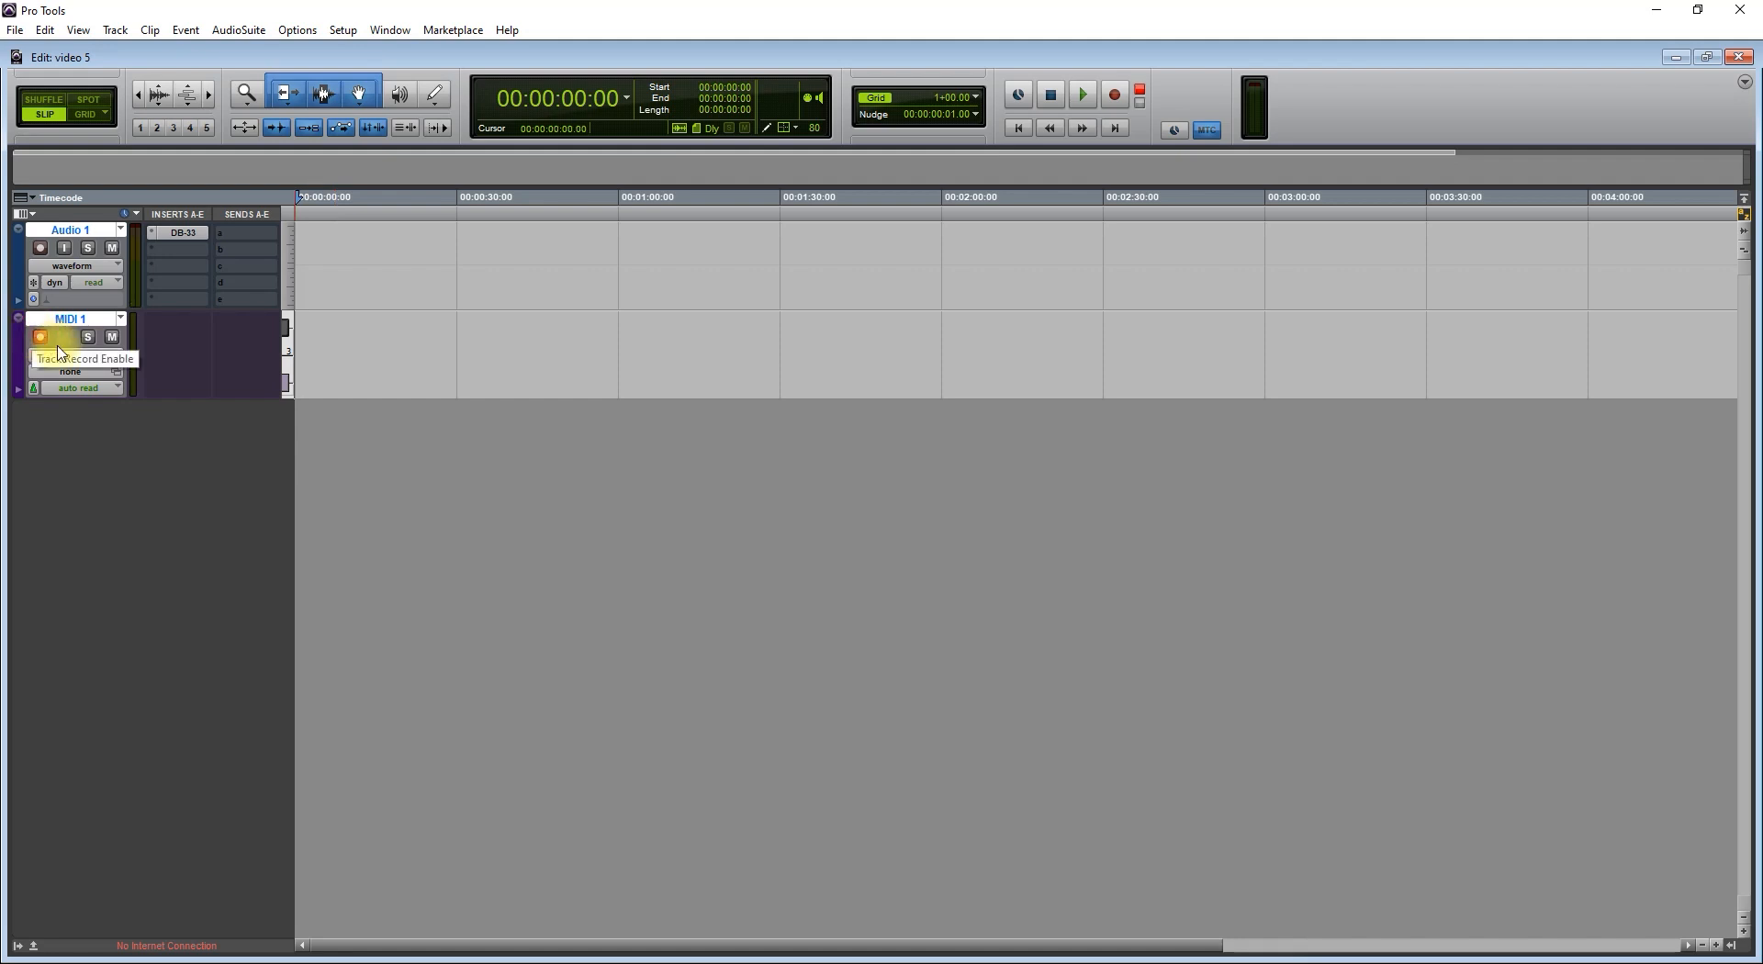
pyautogui.click(40, 338)
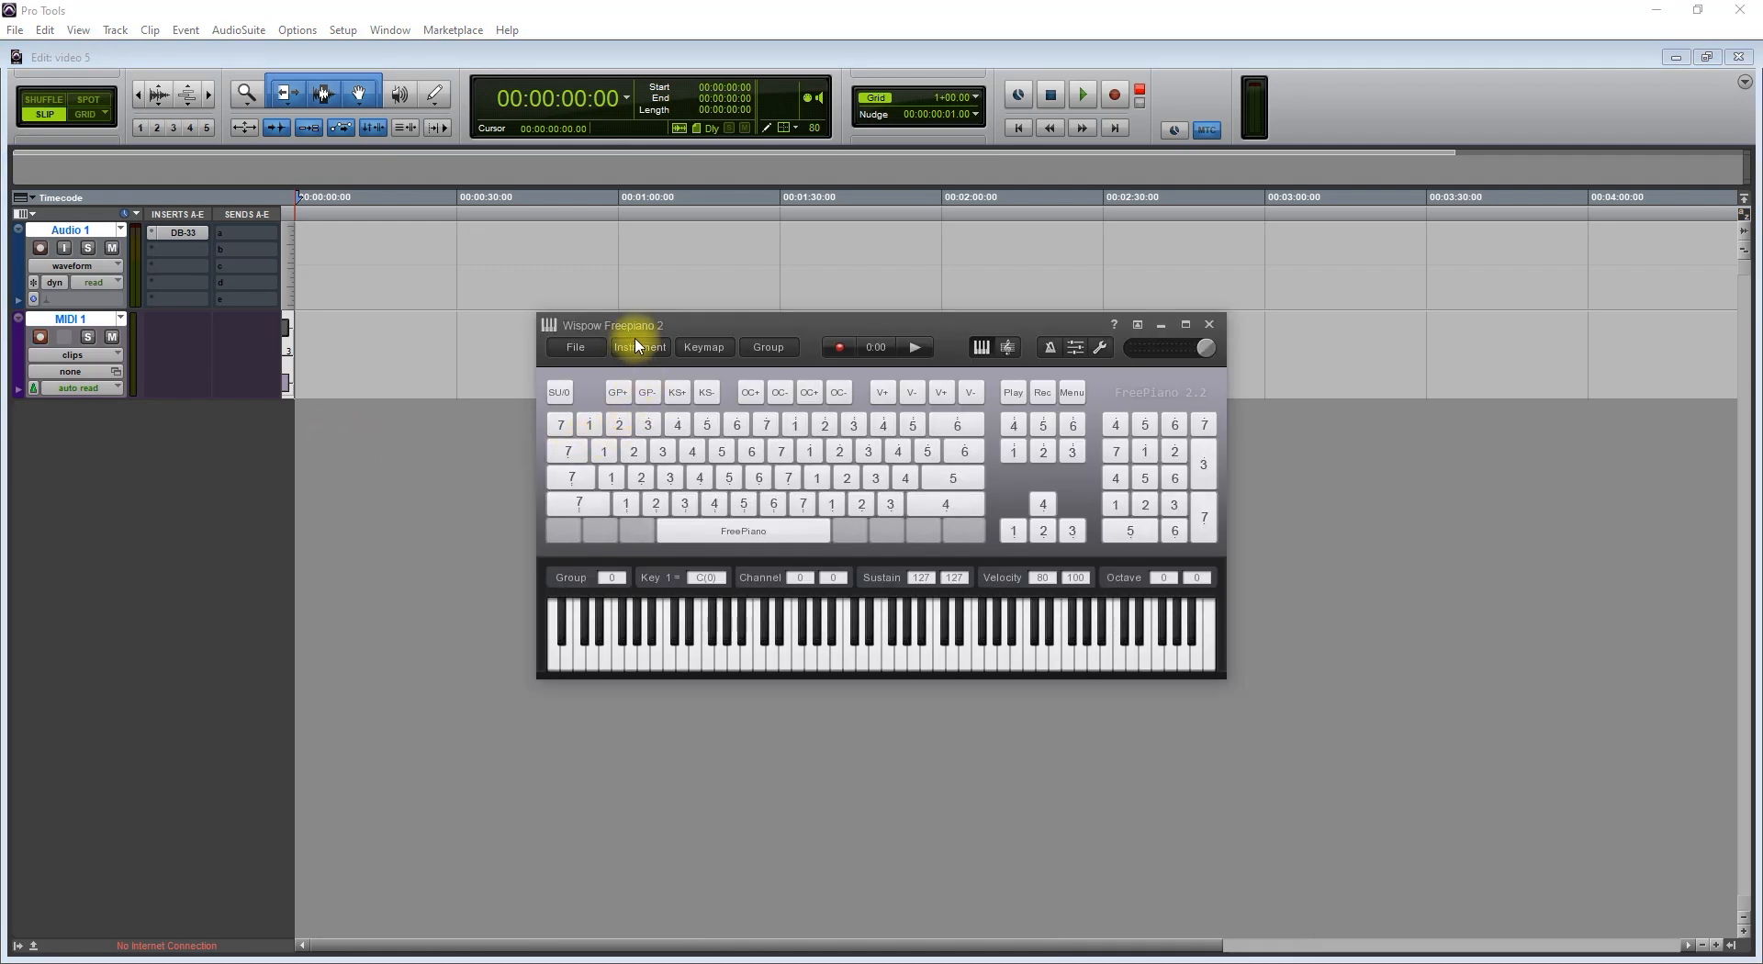
pyautogui.click(639, 345)
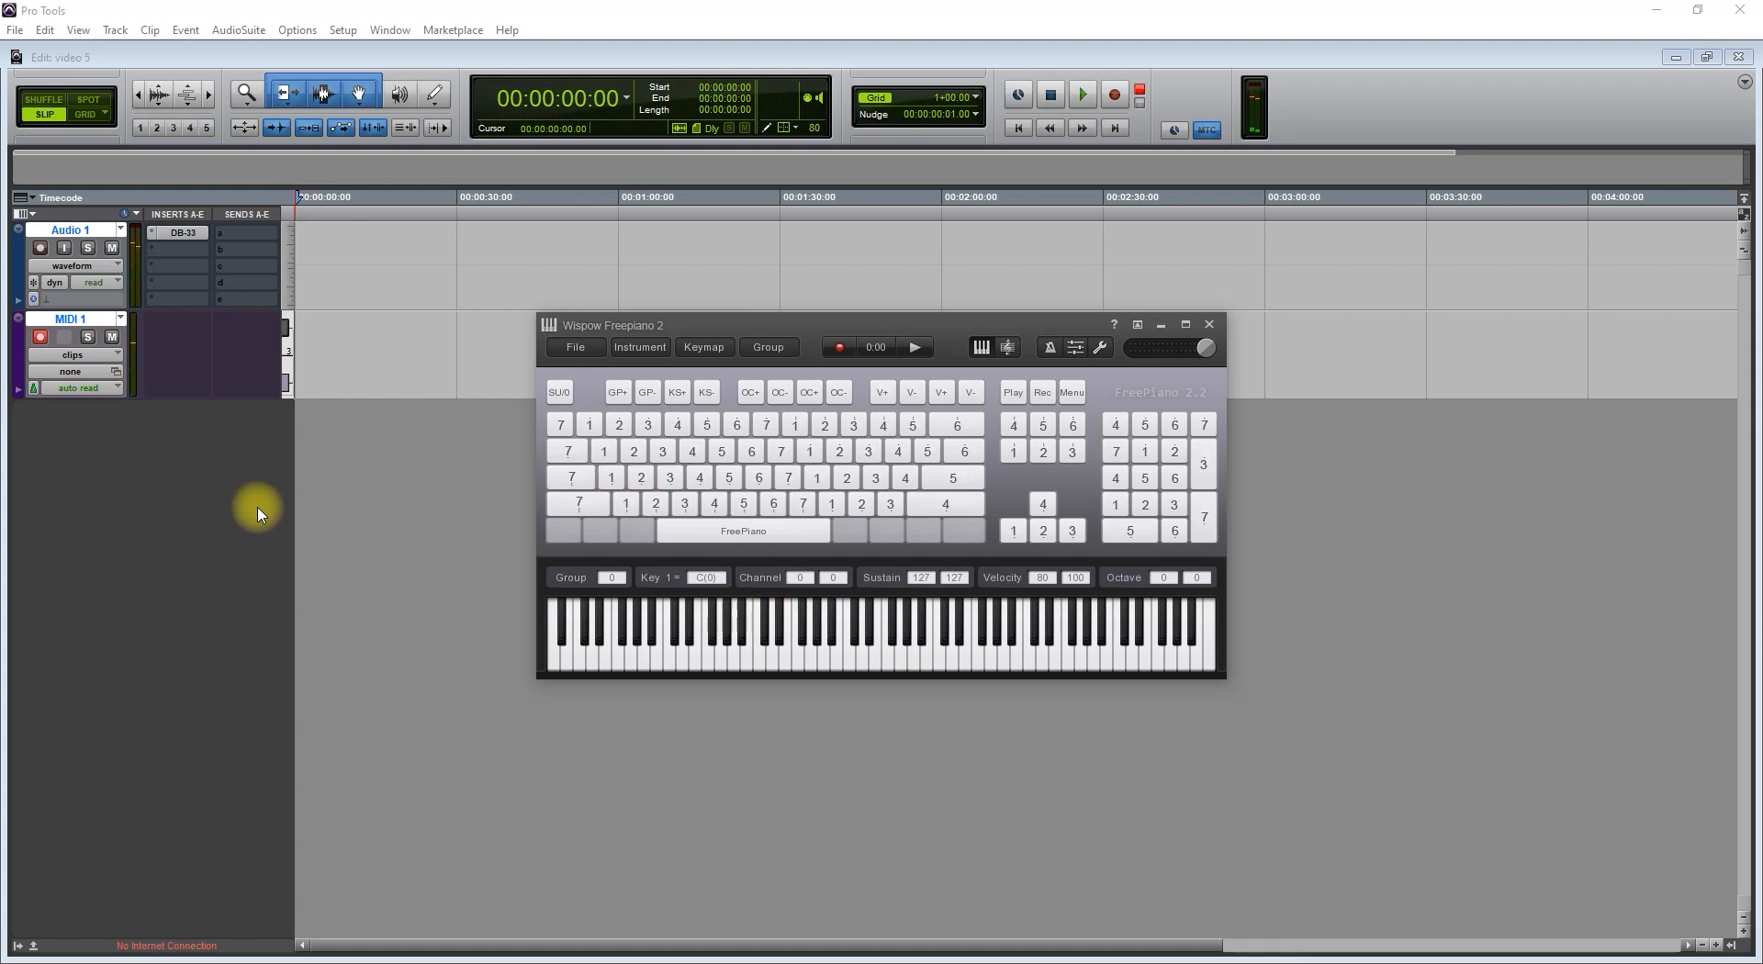
pyautogui.moveTo(158, 518)
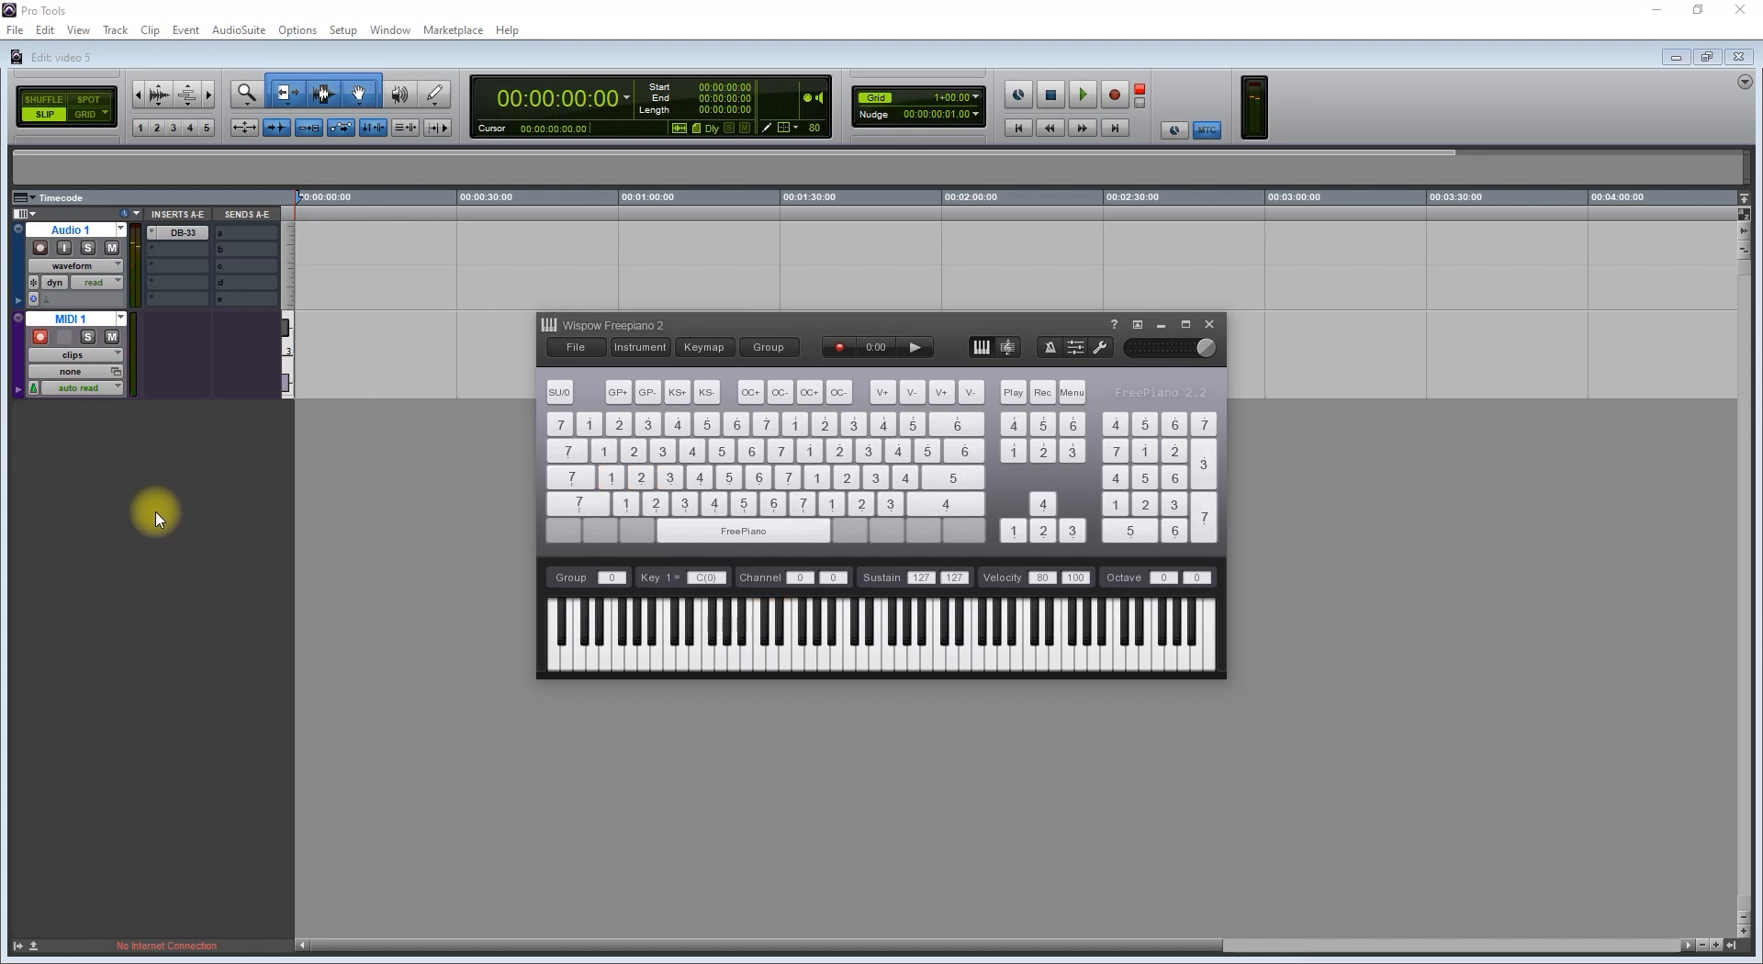
pyautogui.moveTo(283, 534)
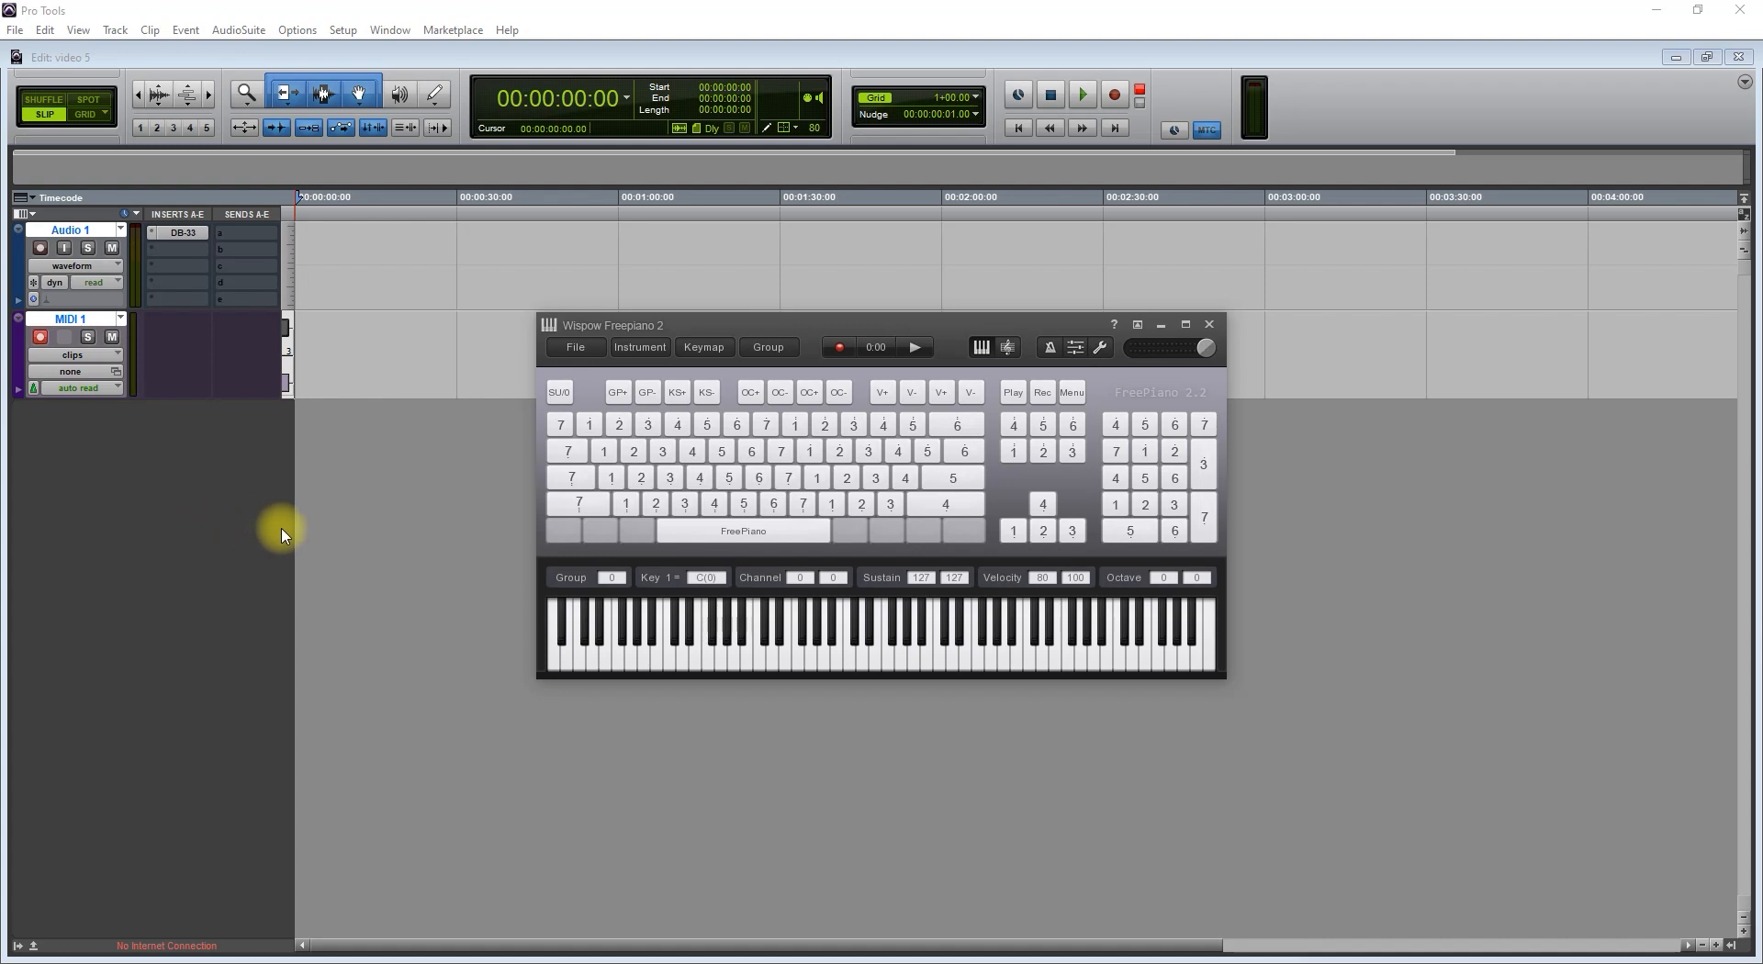
# Bring up FreePiano's settings to reach its keyboard options
pyautogui.click(1209, 325)
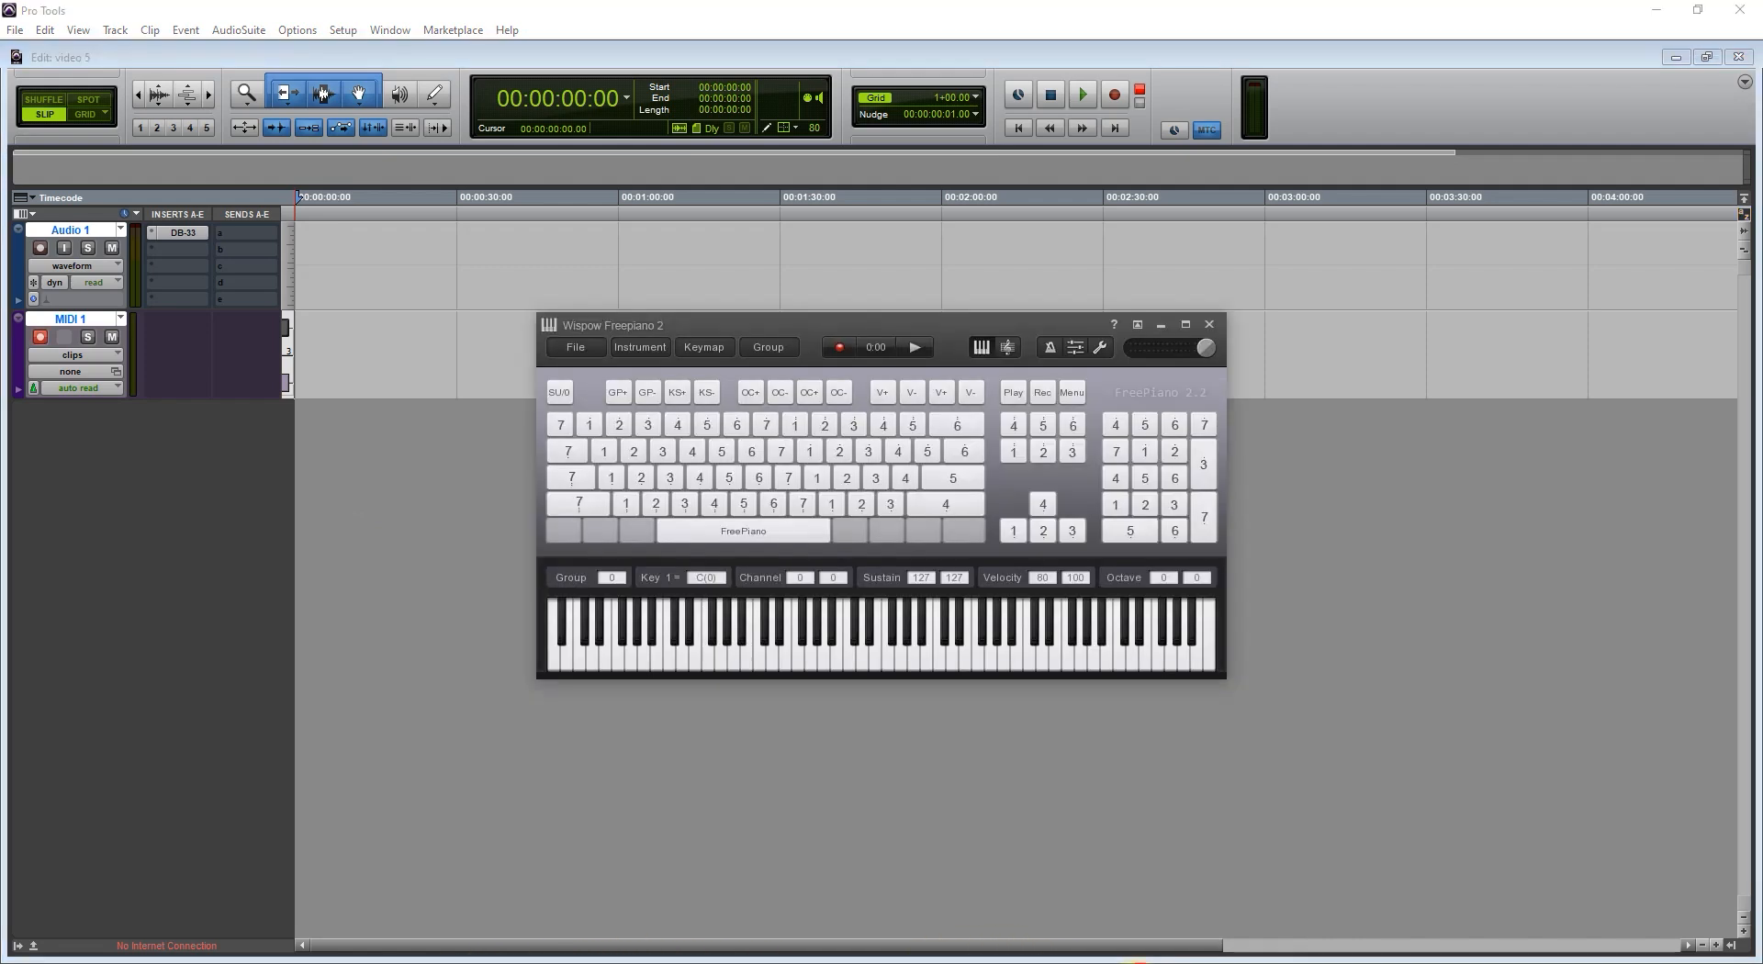
pyautogui.click(905, 478)
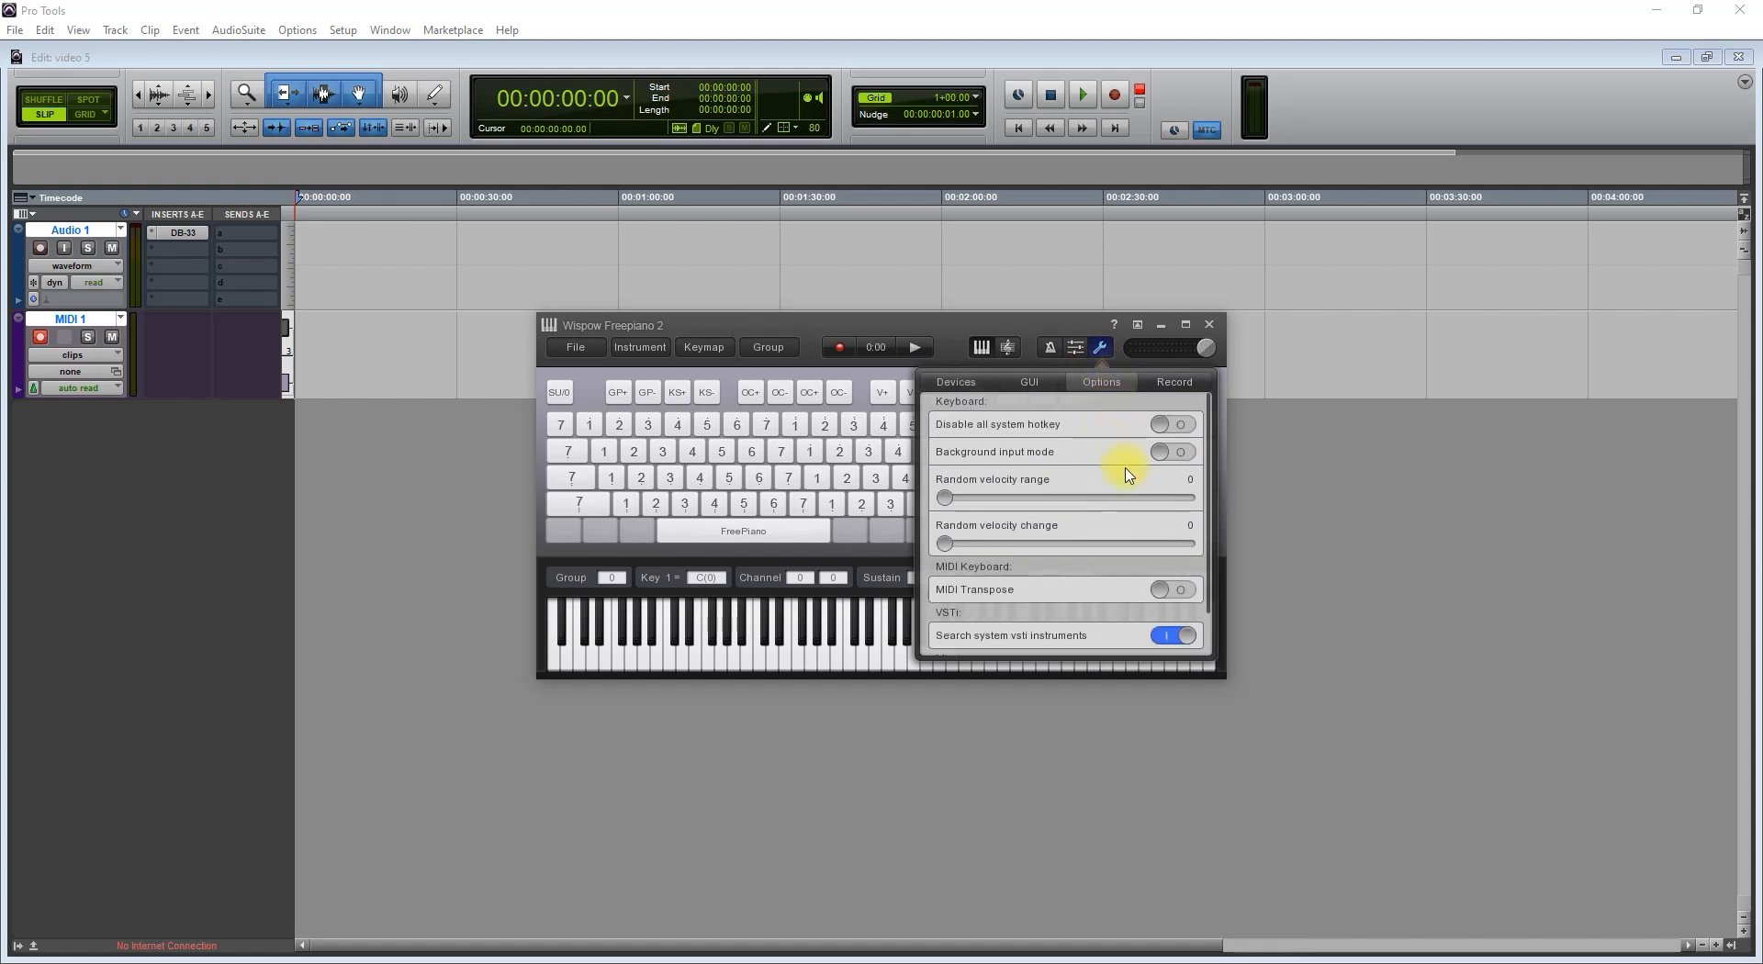
# Enable Background input mode so FreePiano keeps sending notes while hidden
pyautogui.click(1172, 450)
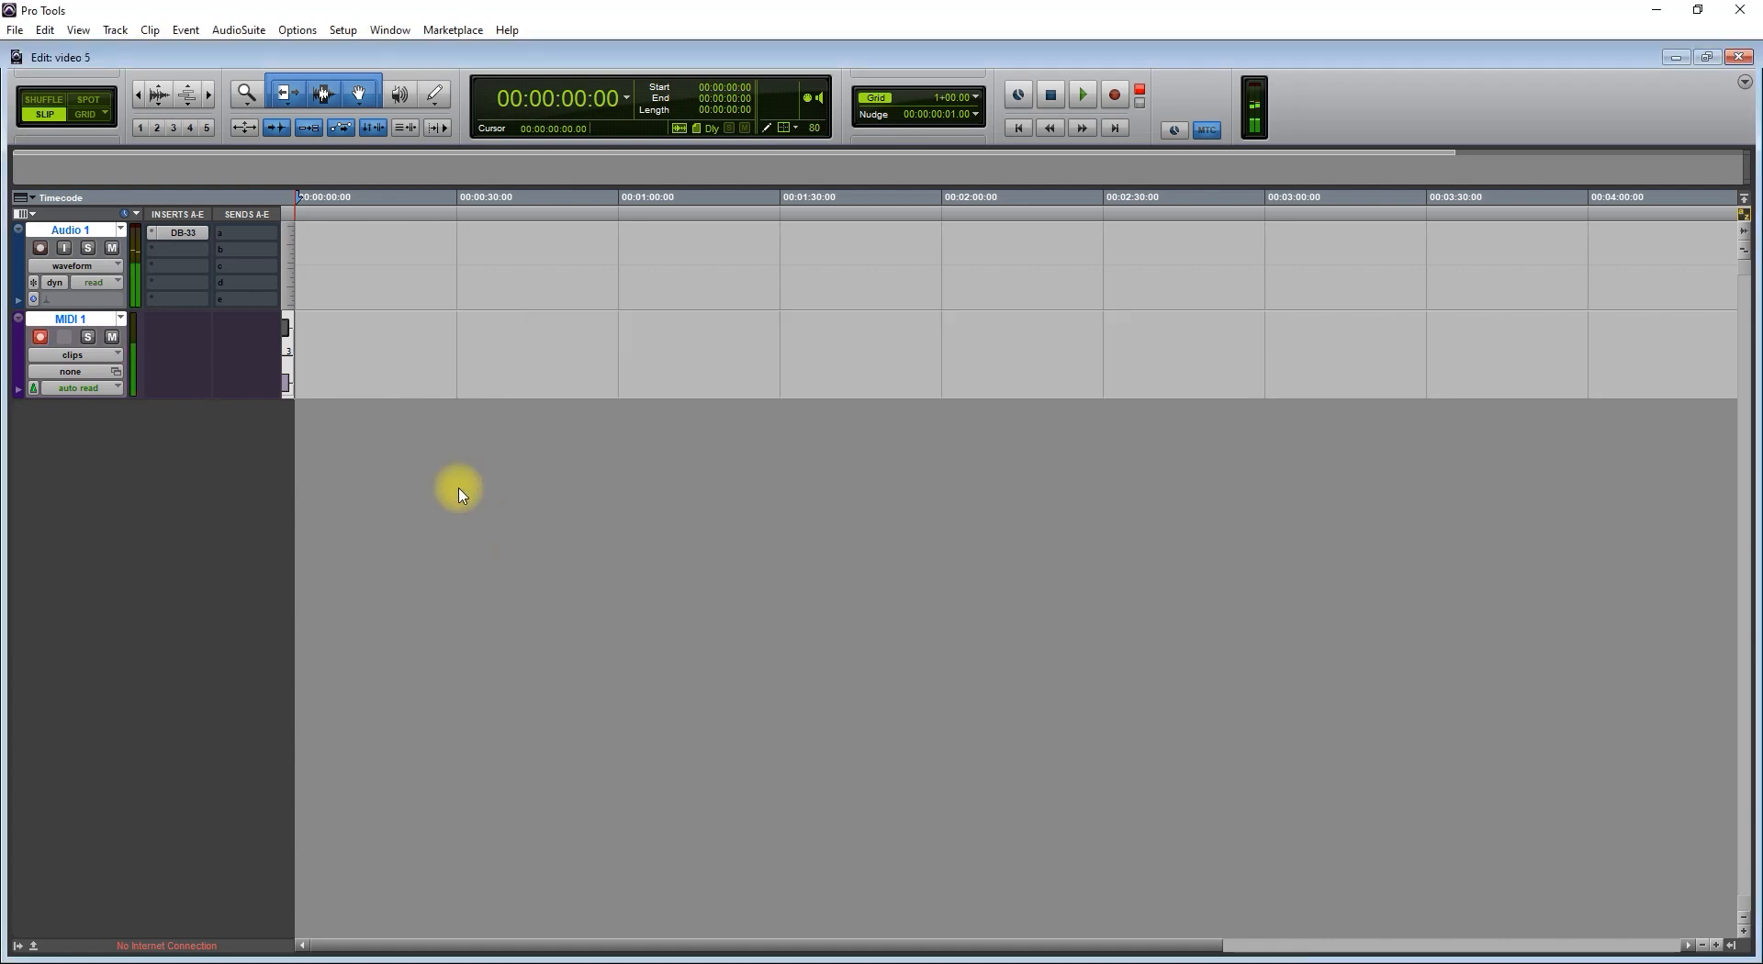
pyautogui.moveTo(468, 500)
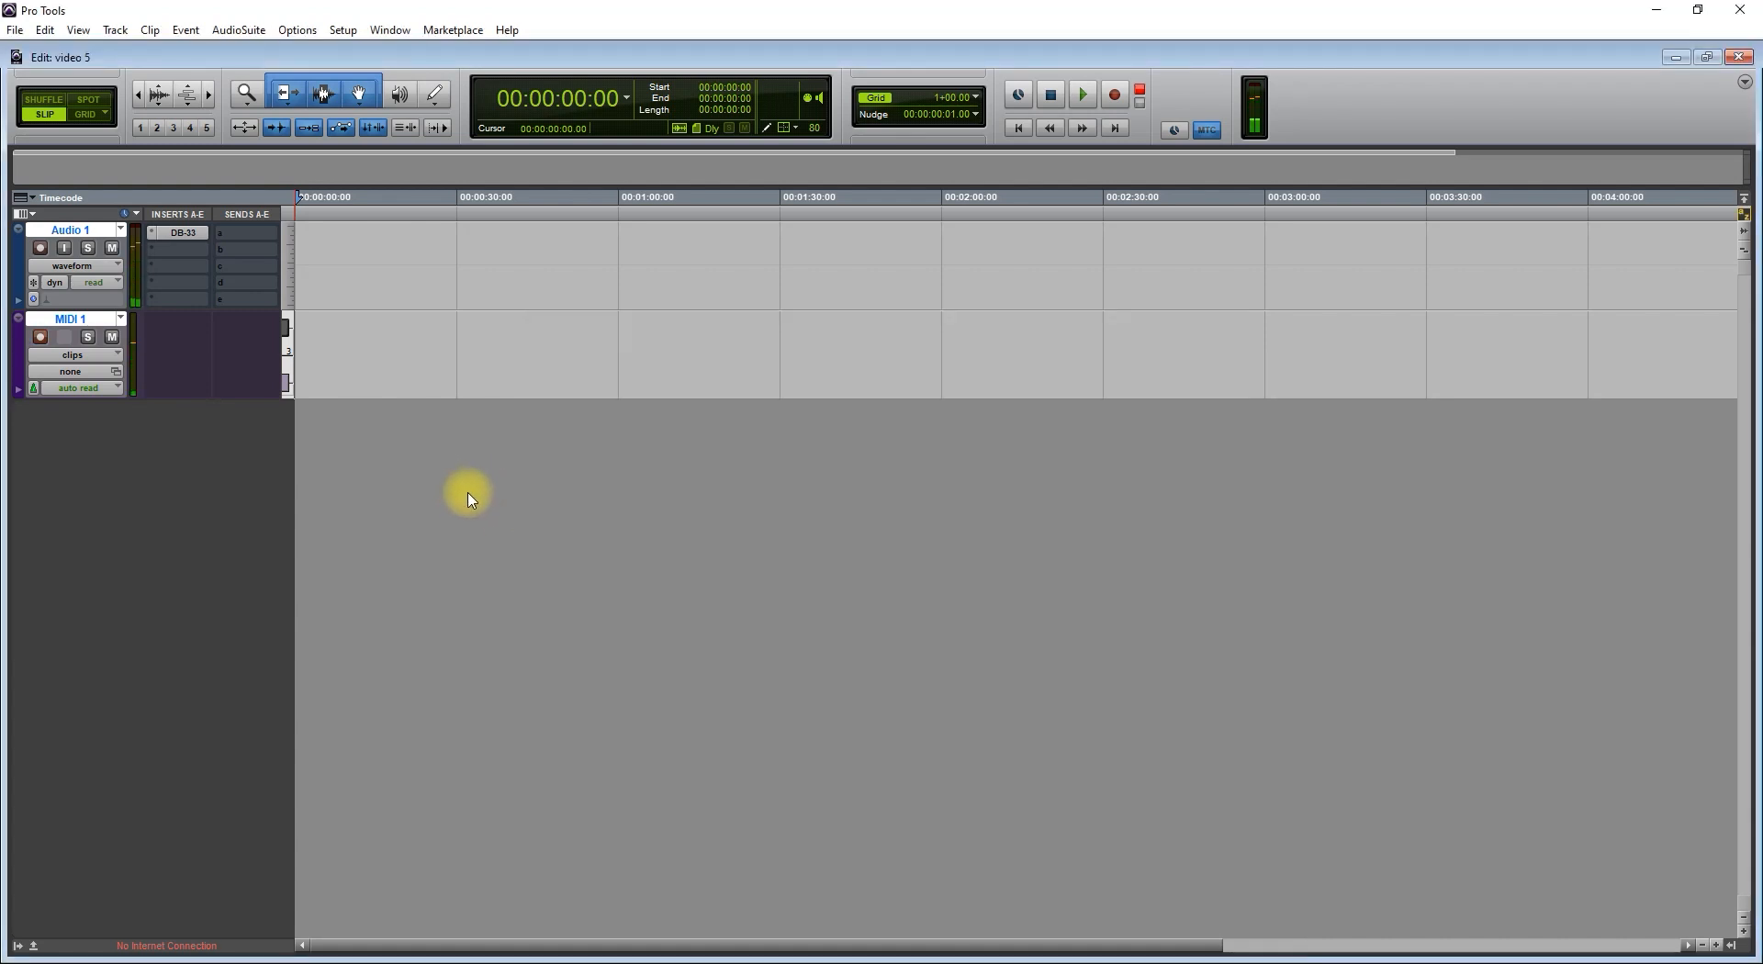